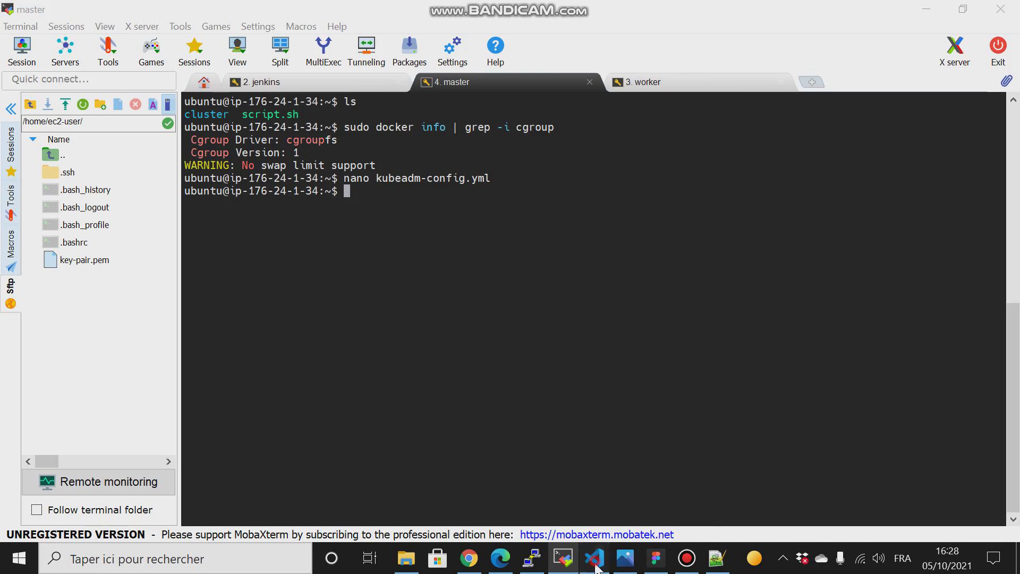
Look up the kubeadm init command in the project README and return to the master terminal.
click(593, 557)
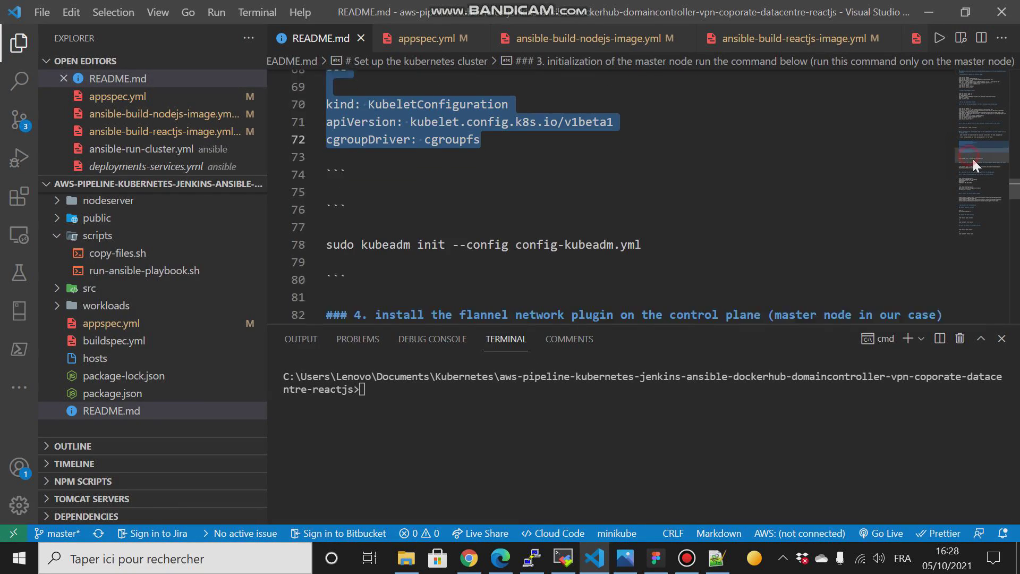
scroll(down, 3)
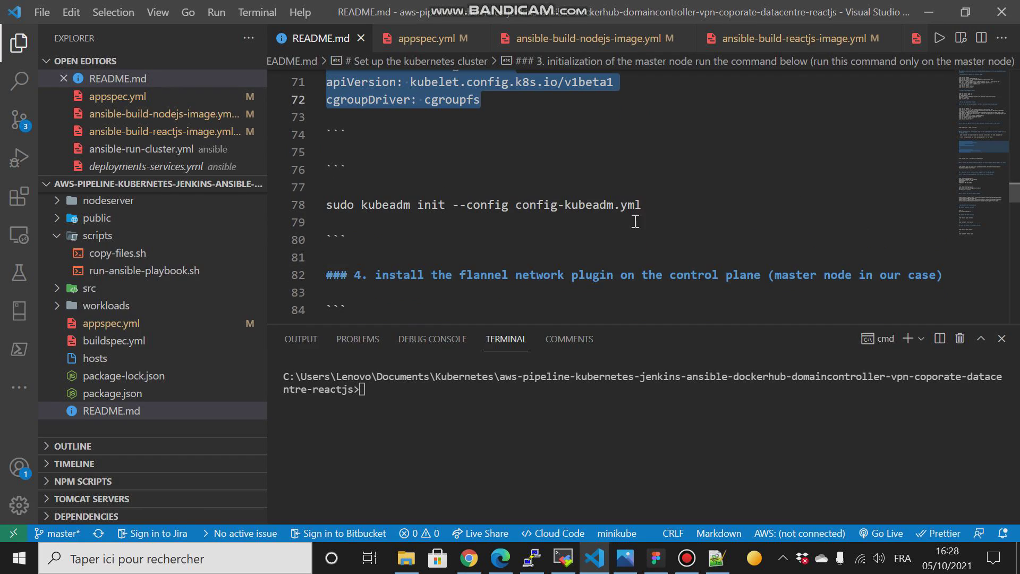
click(430, 205)
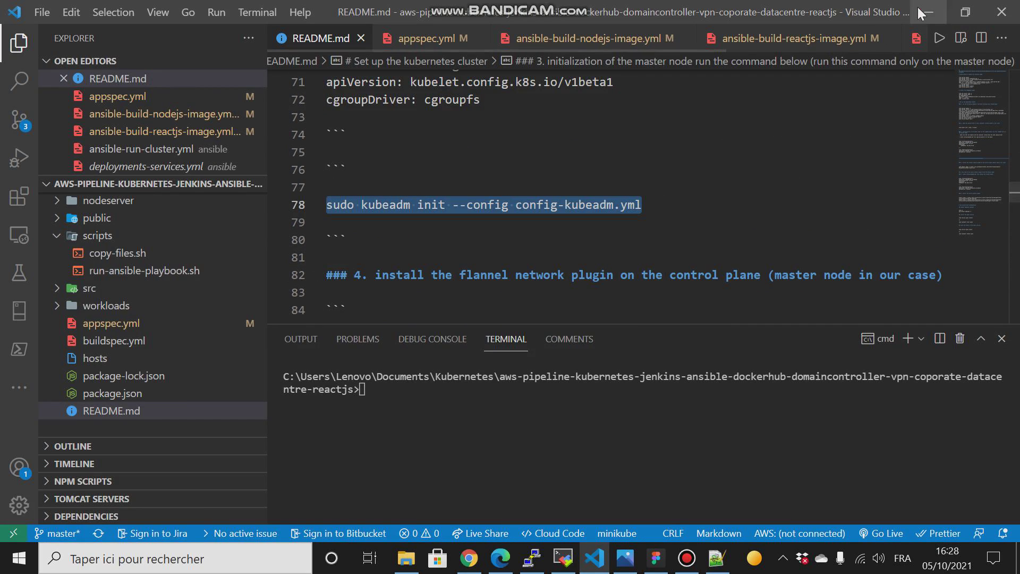
click(563, 556)
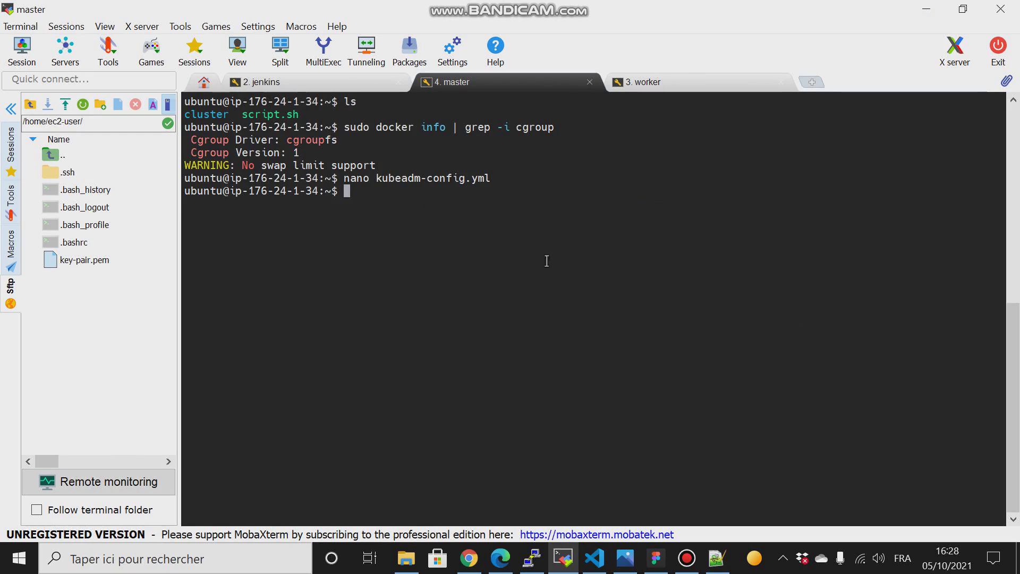
Run sudo kubeadm init --config config-kubeadm.yml on the master node.
text(sudo kubeadm init --config config-kubeadm.yml)
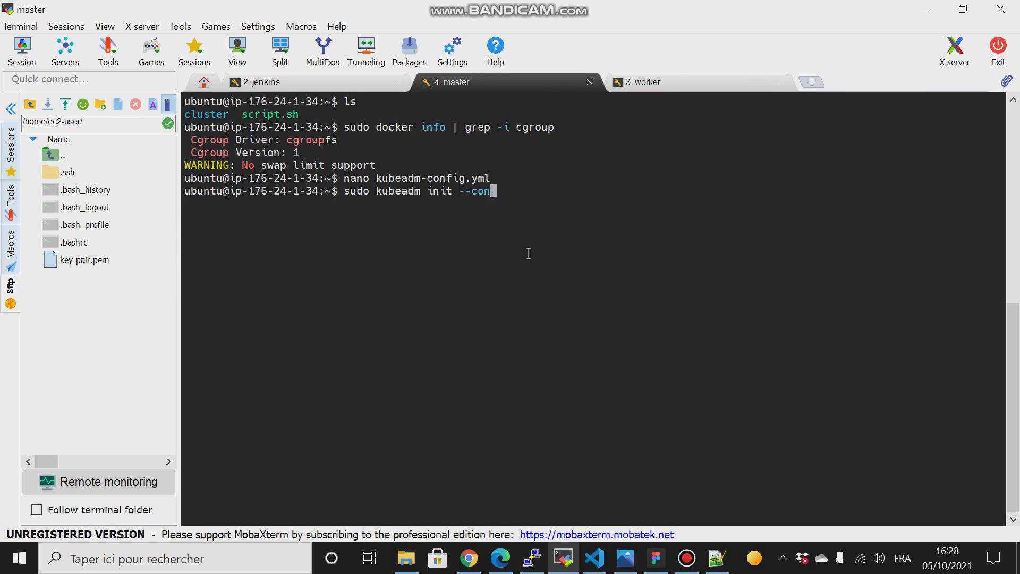
text(fig)
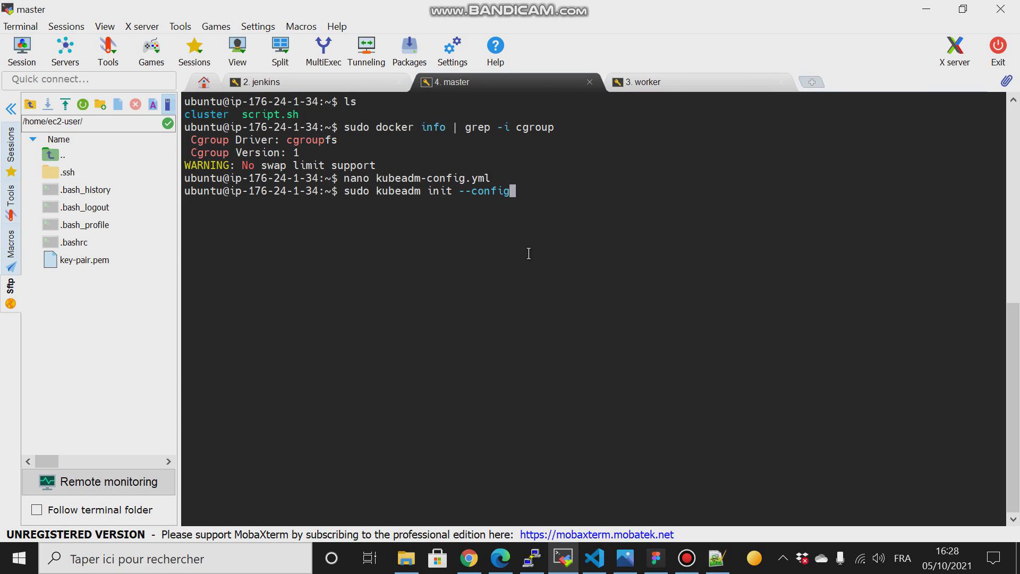
text(kub)
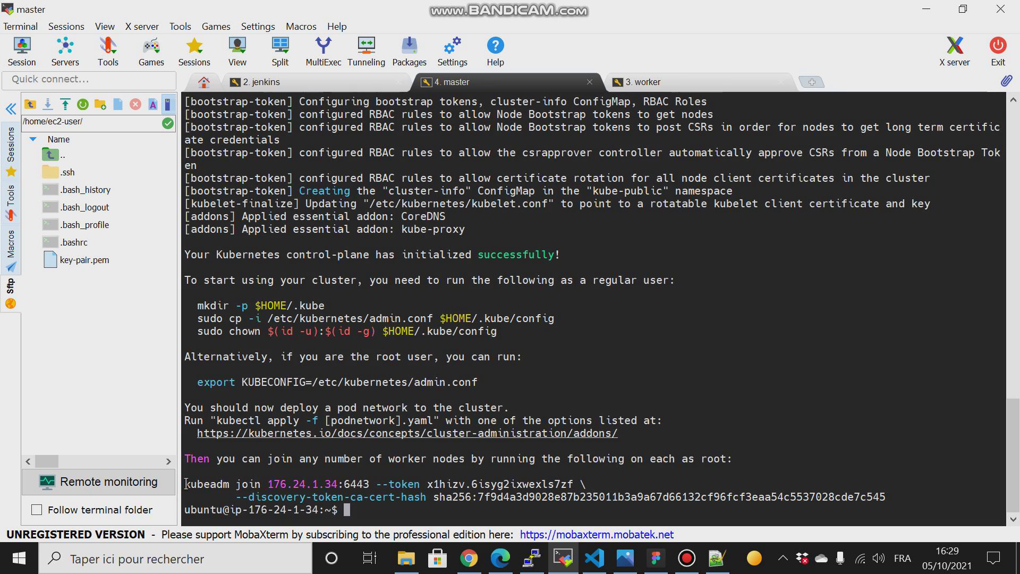
Copy the printed kubeadm join command and paste it into the worker terminal after sudo.
drag(184, 479, 885, 498)
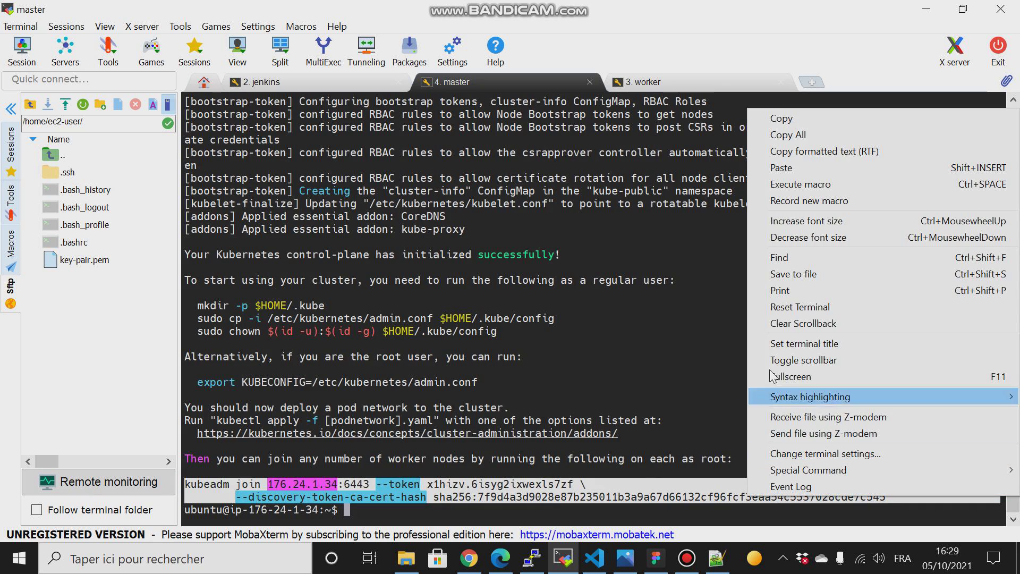
mouse_move(779, 125)
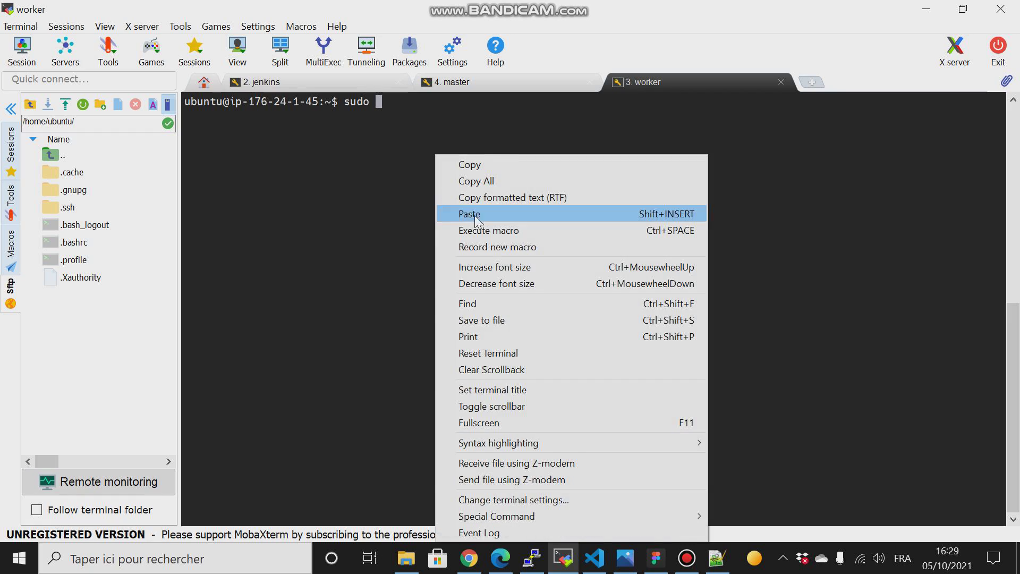
click(468, 214)
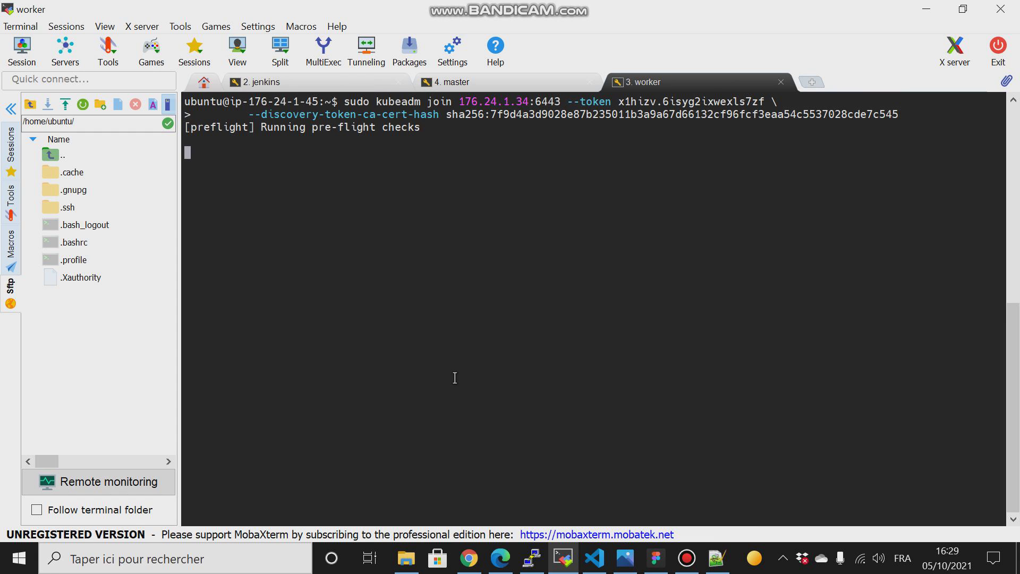
mouse_move(479, 105)
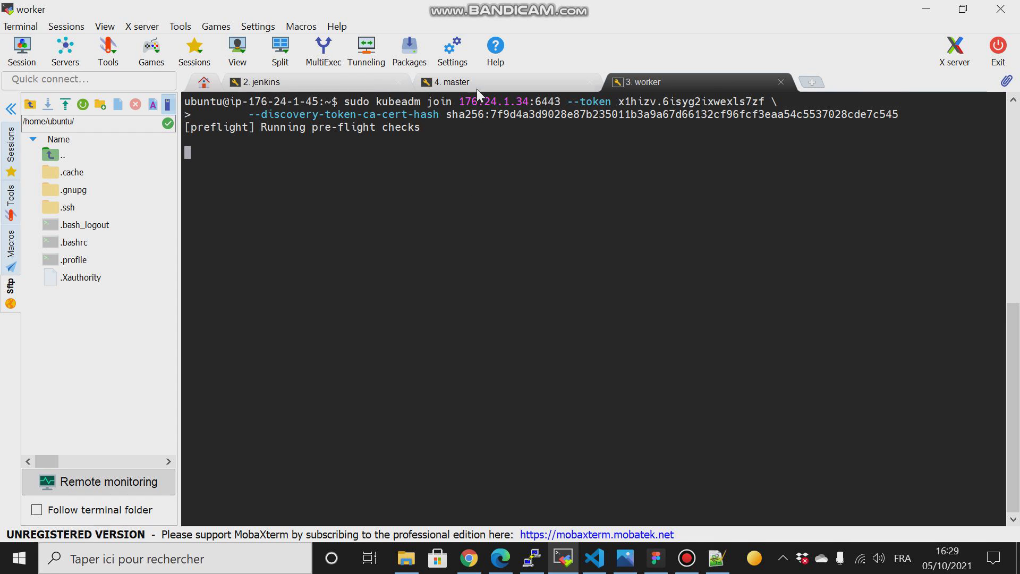
Flip between the master and worker sessions while the join sits at pre-flight checks.
click(452, 82)
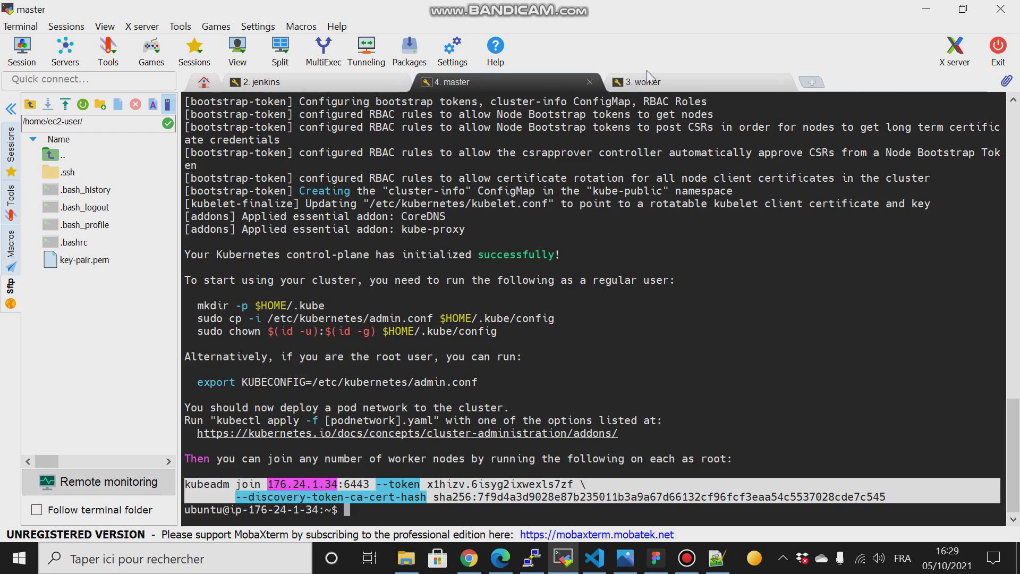
click(644, 81)
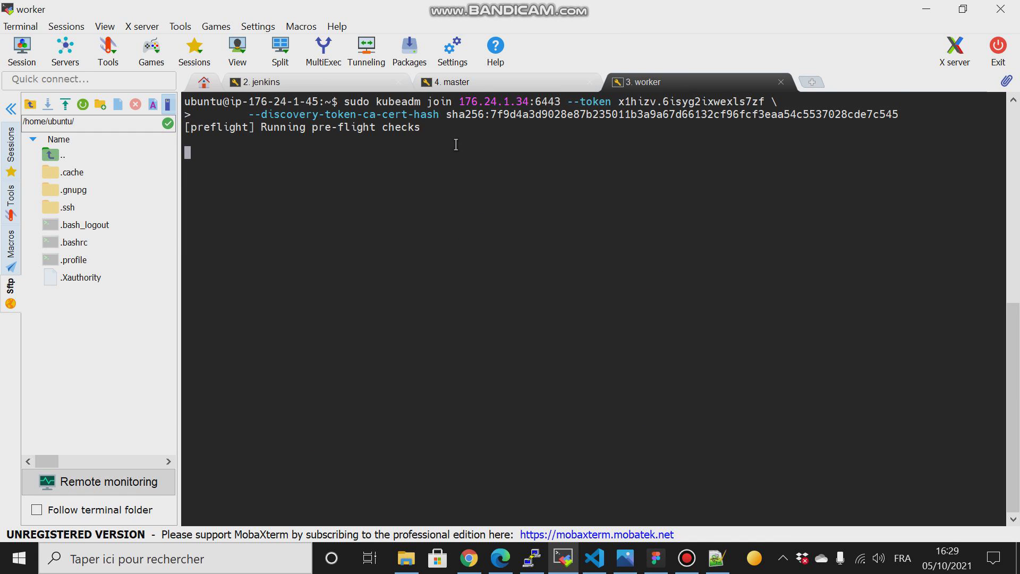
click(457, 82)
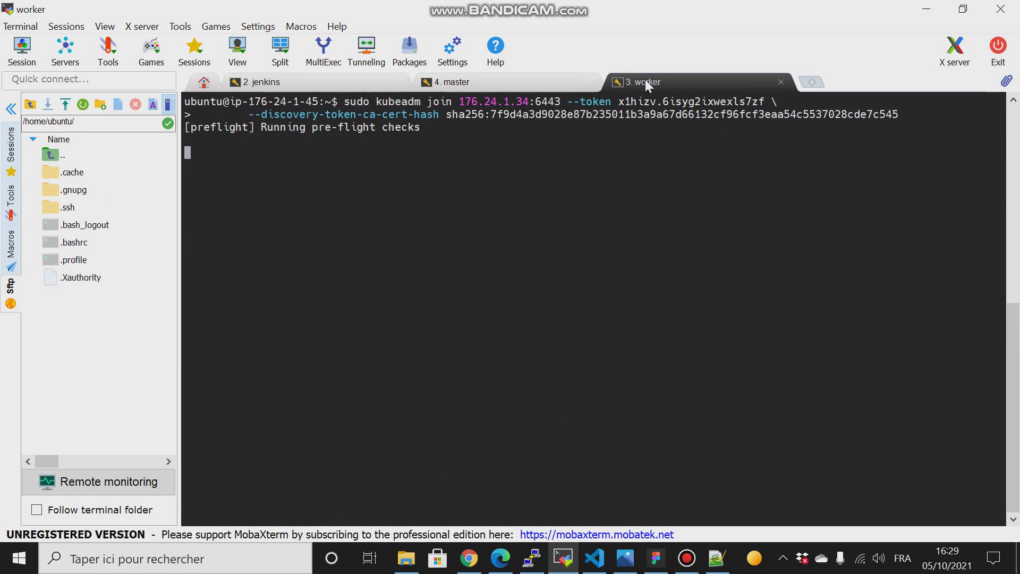
mouse_move(638, 163)
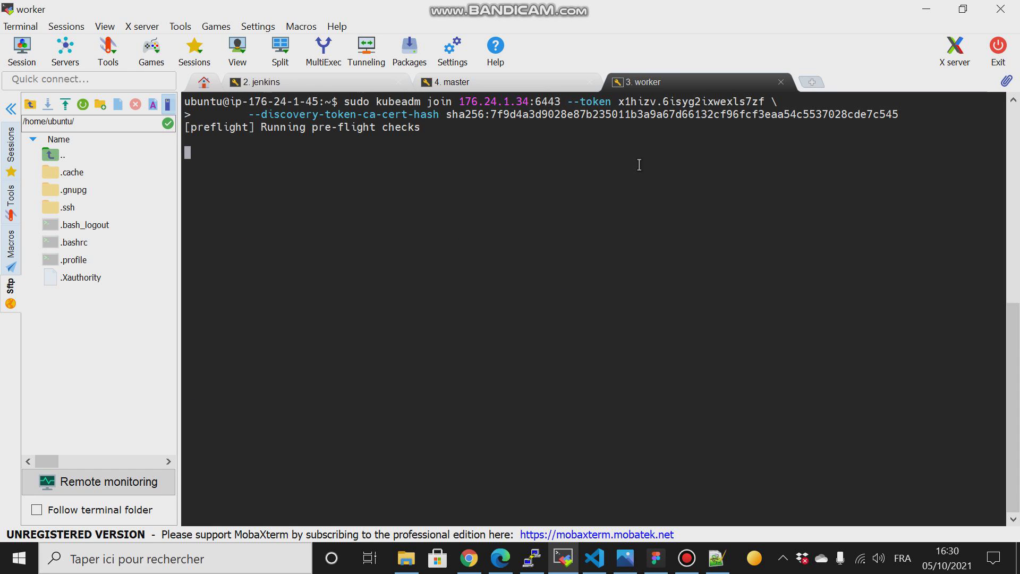
Cancel the stalled join with Ctrl+C and rerun the kubeadm join command on the worker.
key(ctrl+c)
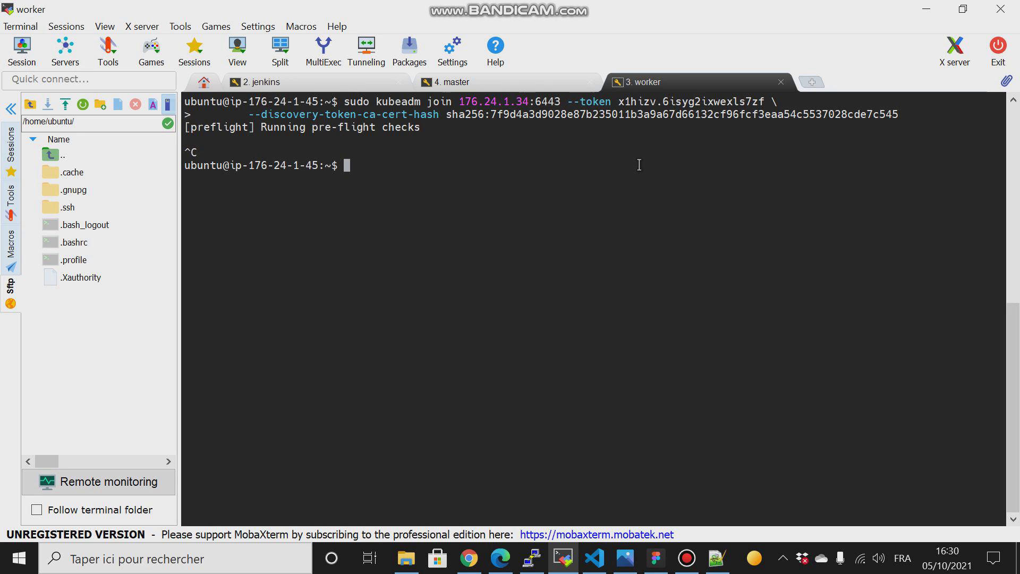
key(Return)
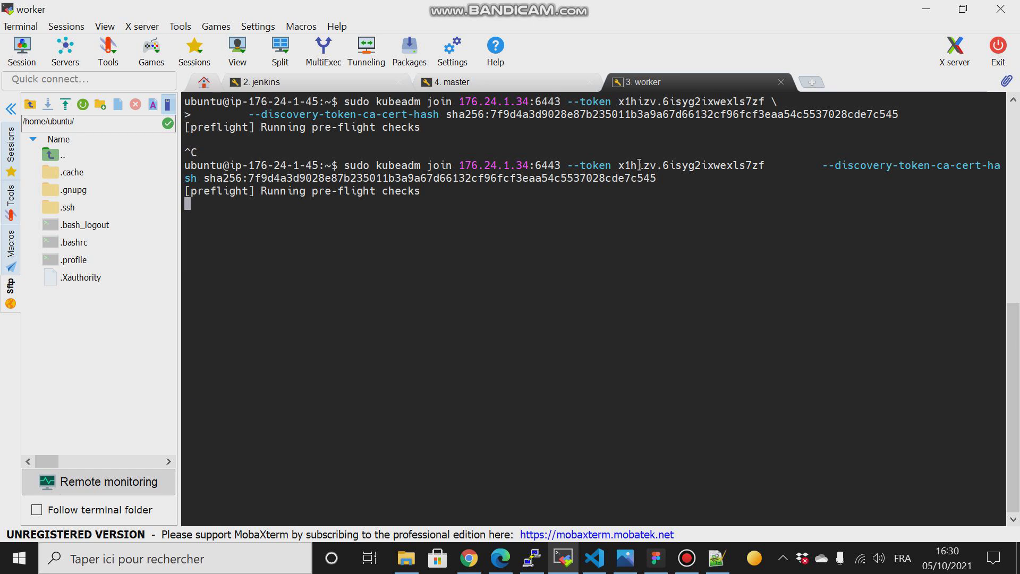
mouse_move(650, 234)
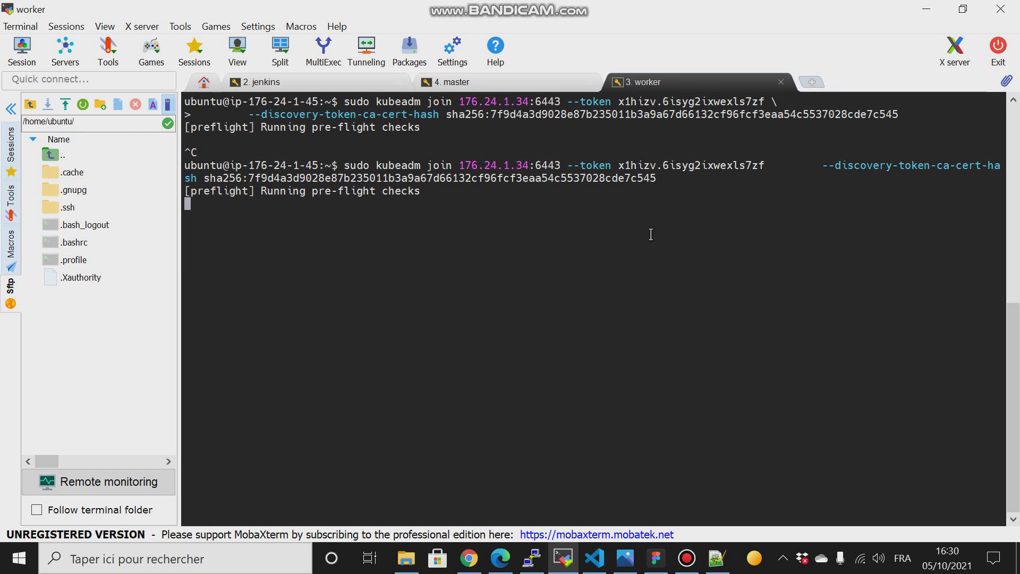
mouse_move(348, 206)
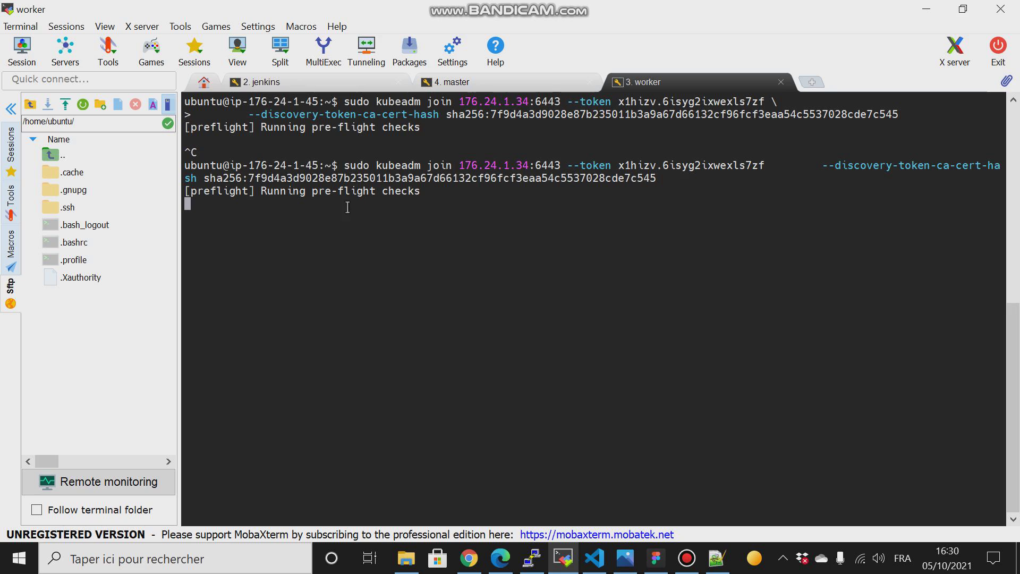
Check the master session, then return to the worker as the join completes.
click(452, 82)
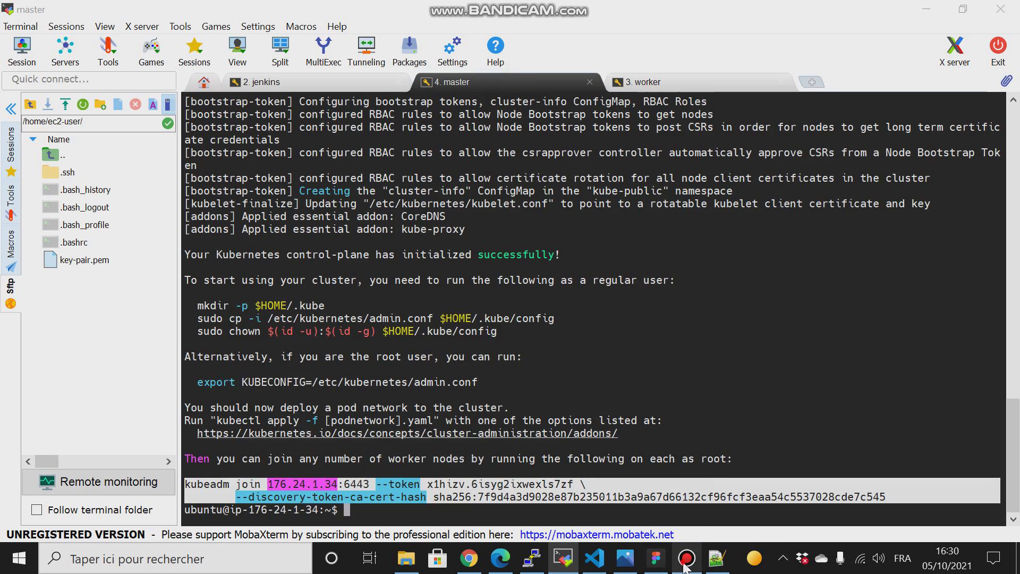
click(646, 82)
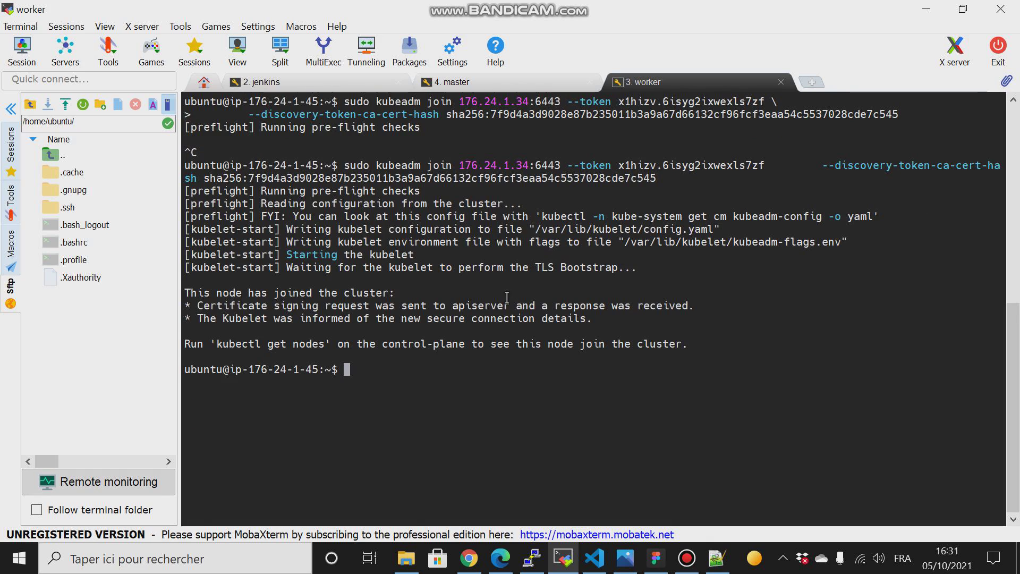
mouse_move(275, 350)
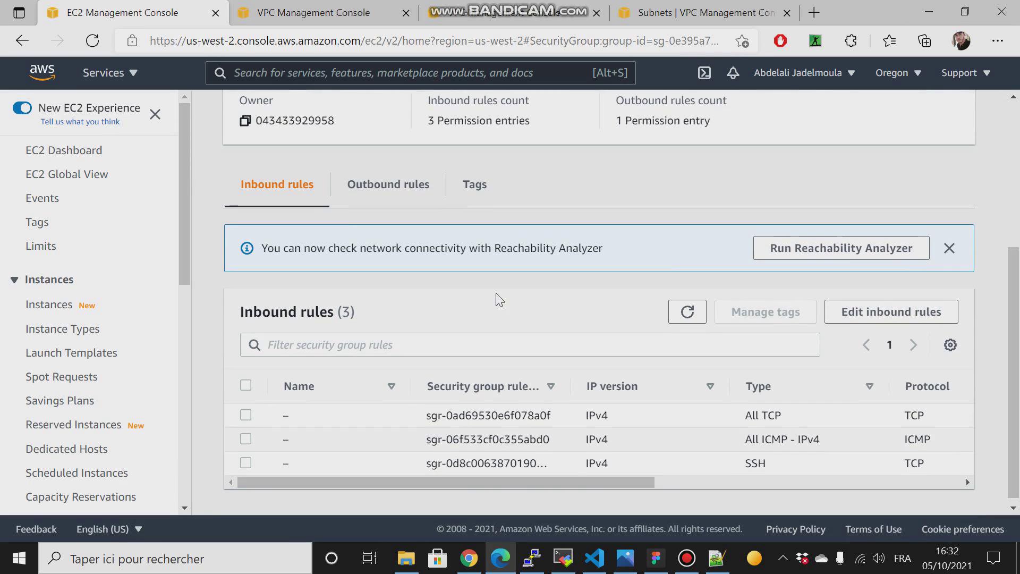
Start editing the security group's inbound rules and add a new rule row.
scroll(up, 3)
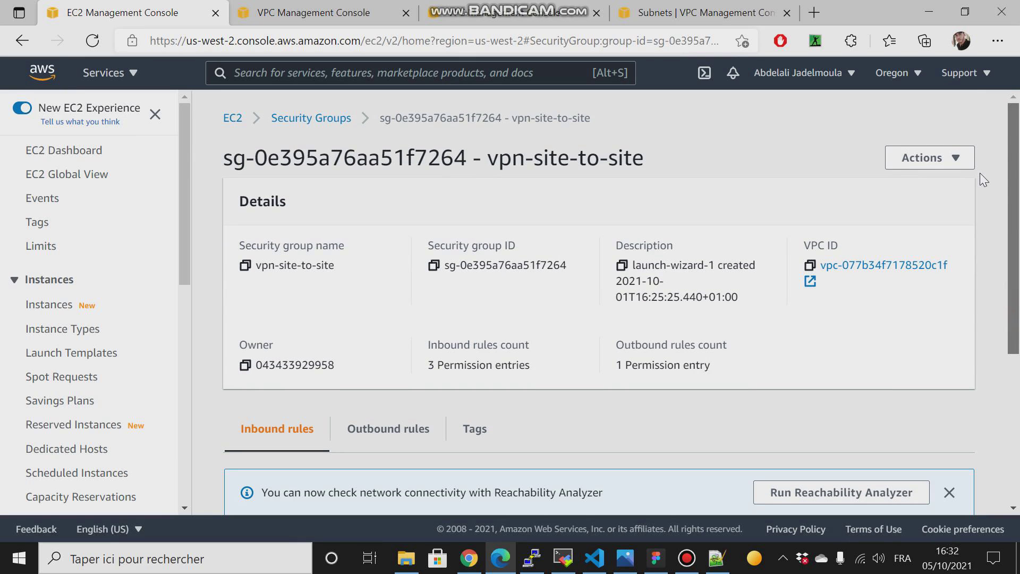
scroll(down, 3)
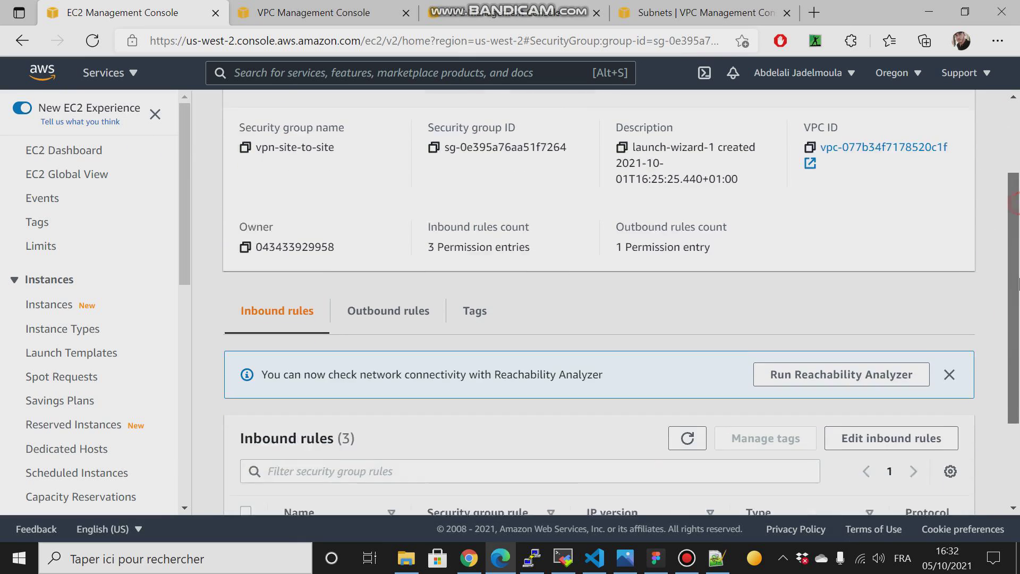
scroll(down, 3)
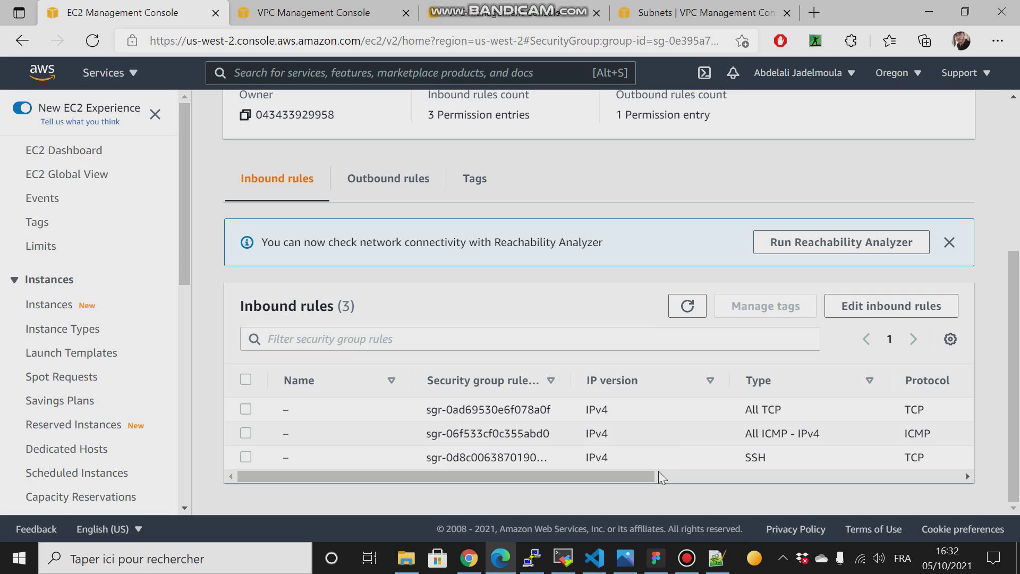
click(890, 306)
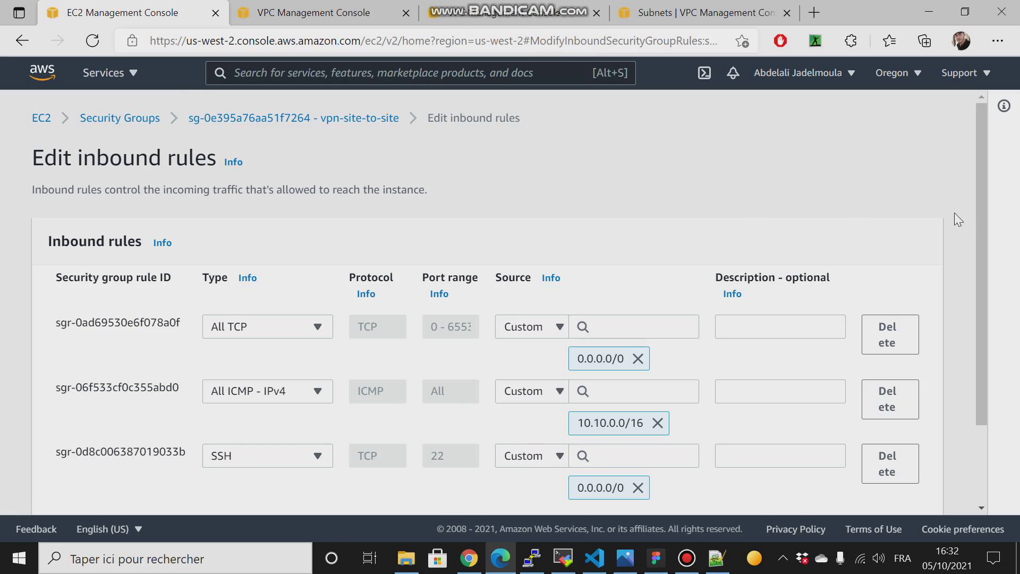
click(87, 478)
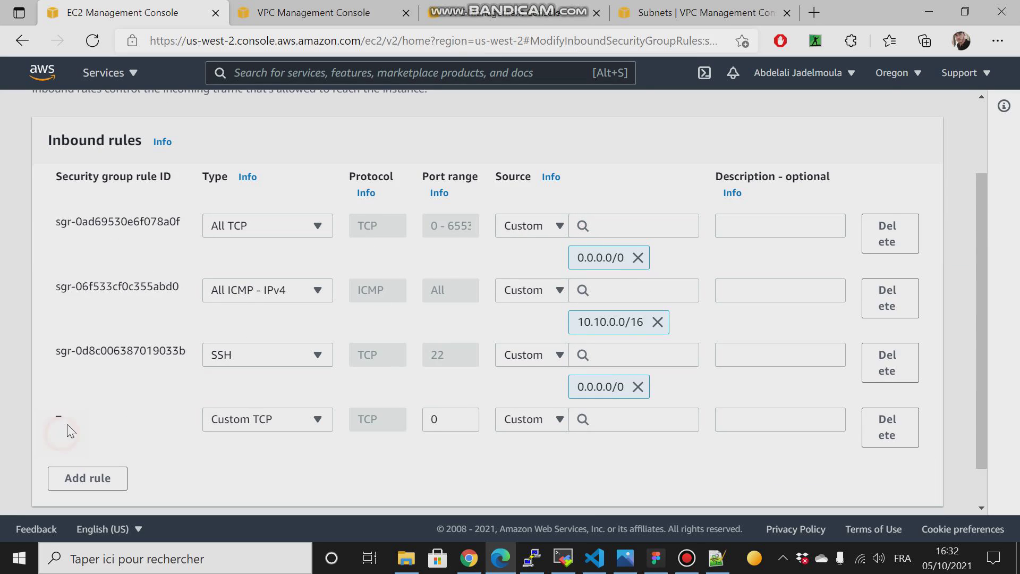
Draft a Custom TCP rule for port 6443, then cancel the edit leaving the three rules unchanged.
click(267, 420)
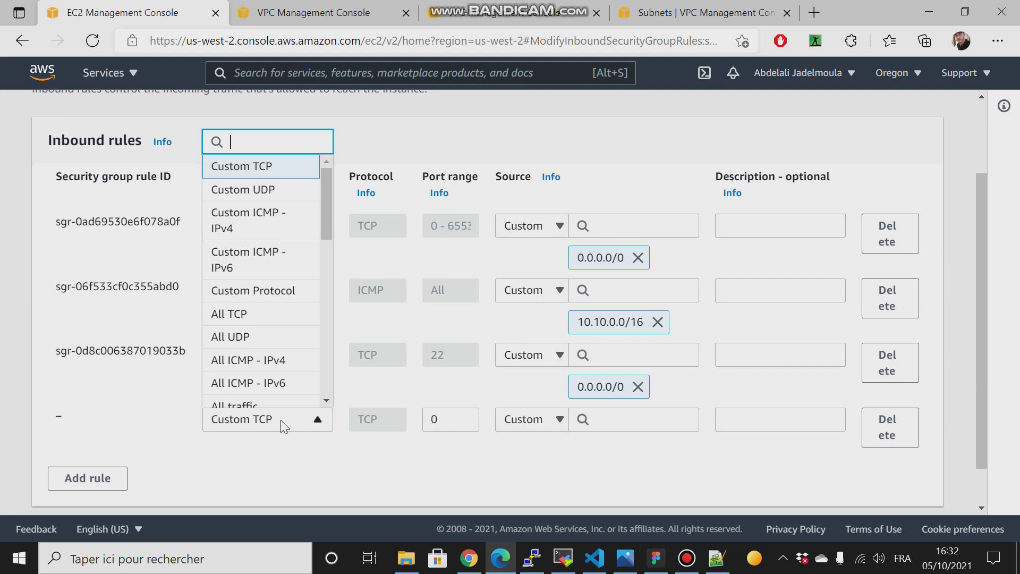
text(A)
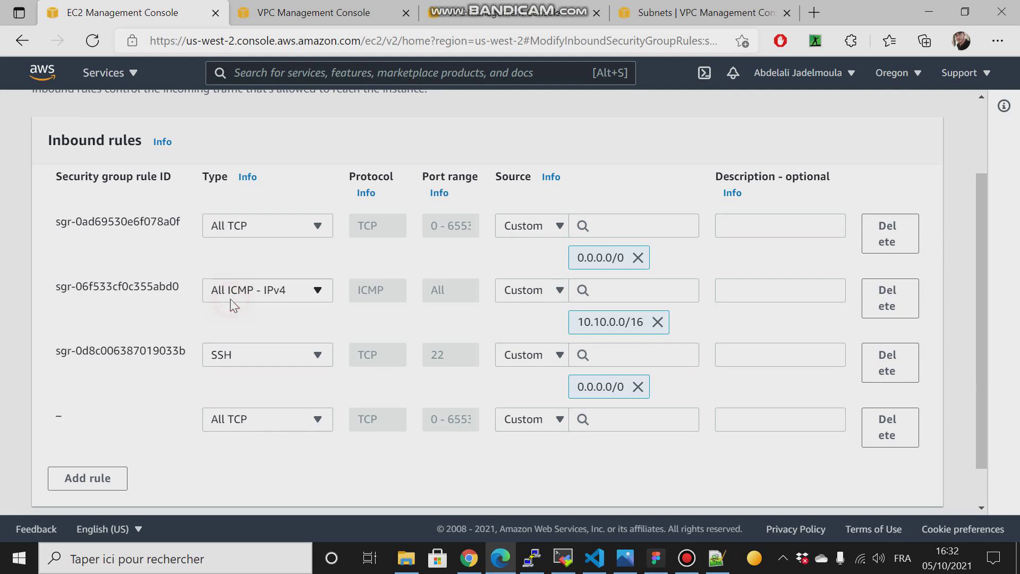
click(890, 427)
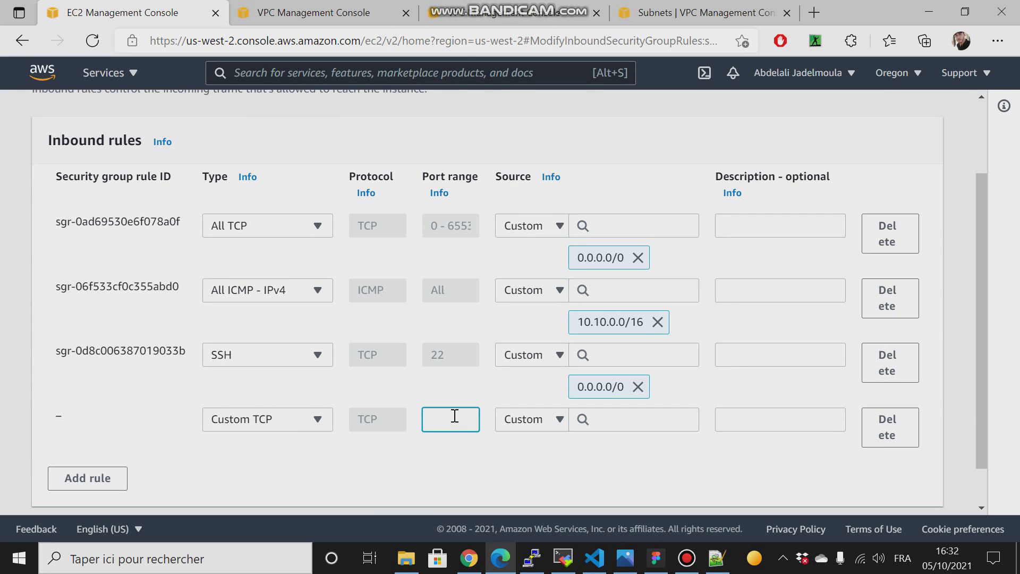
text(6443)
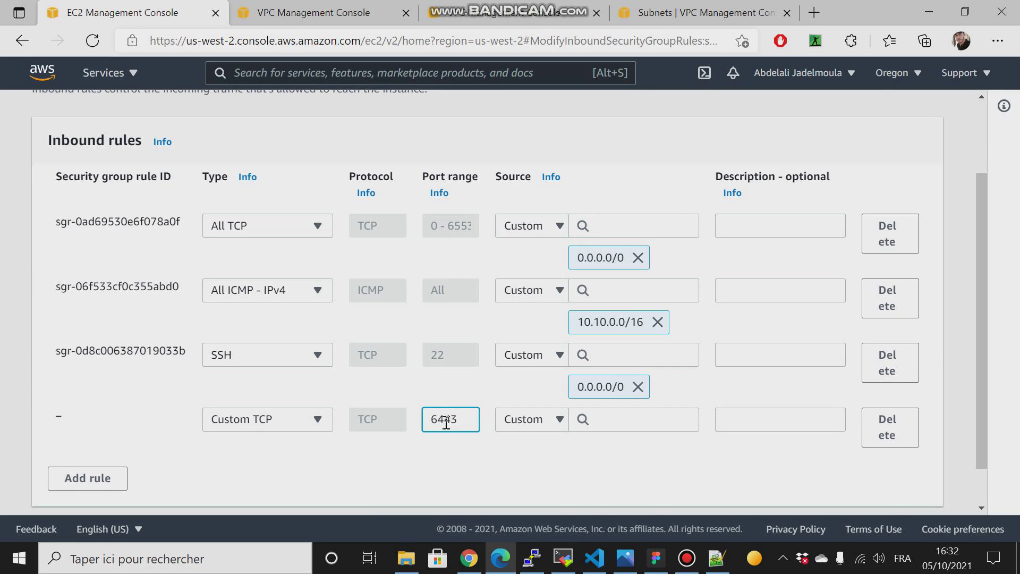
mouse_move(571, 558)
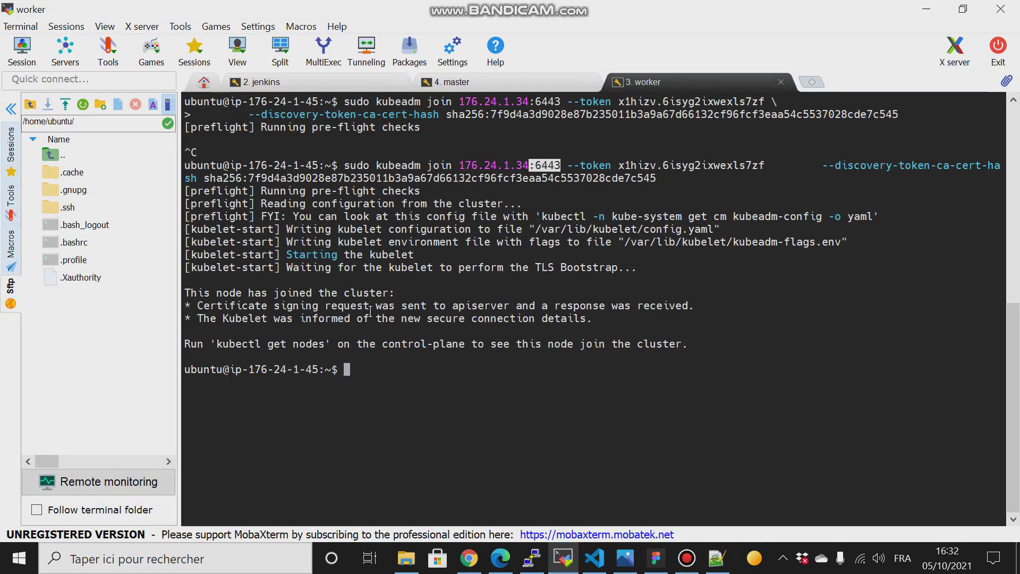
mouse_move(471, 93)
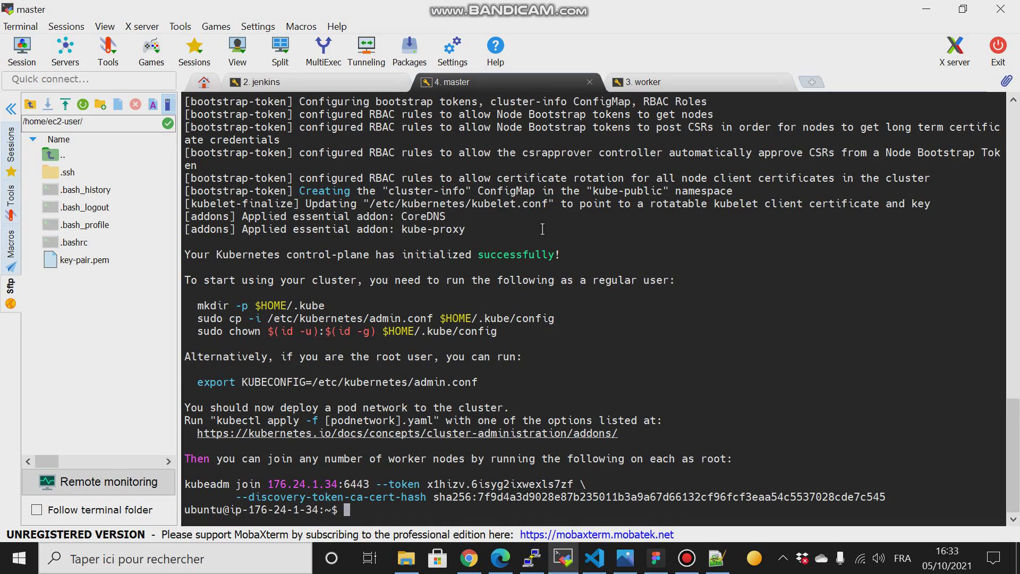
double_click(358, 484)
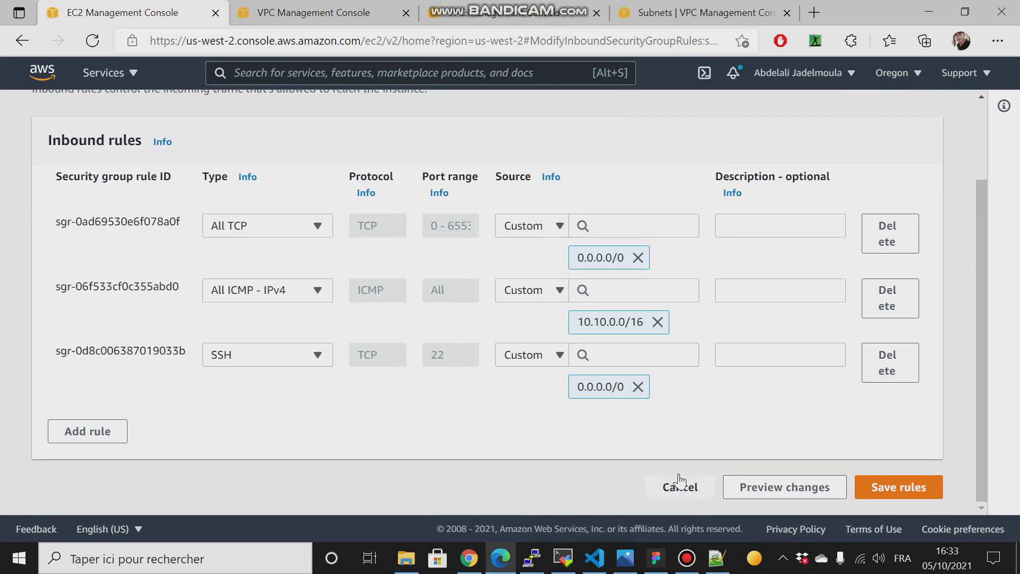
mouse_move(357, 379)
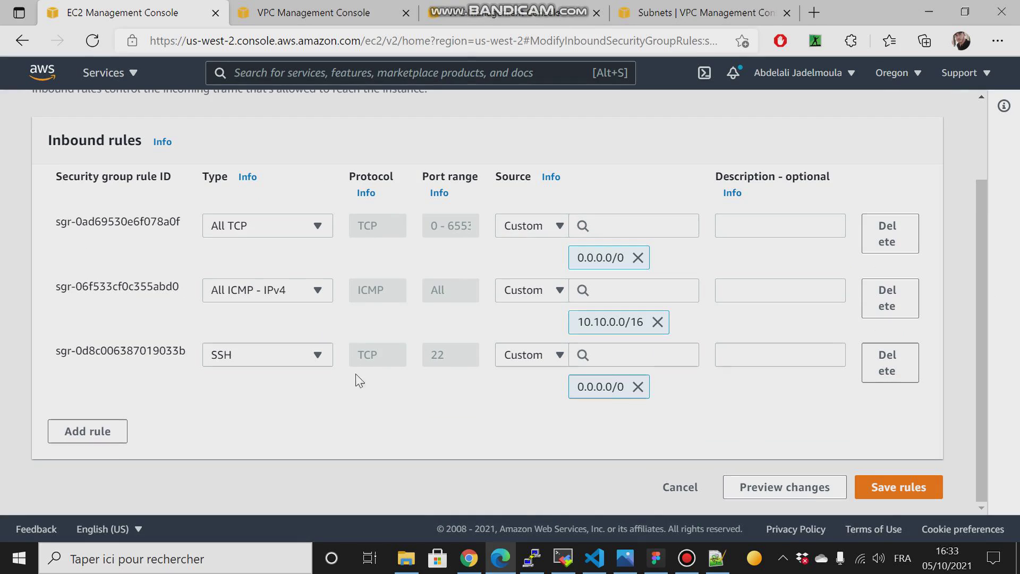
mouse_move(672, 495)
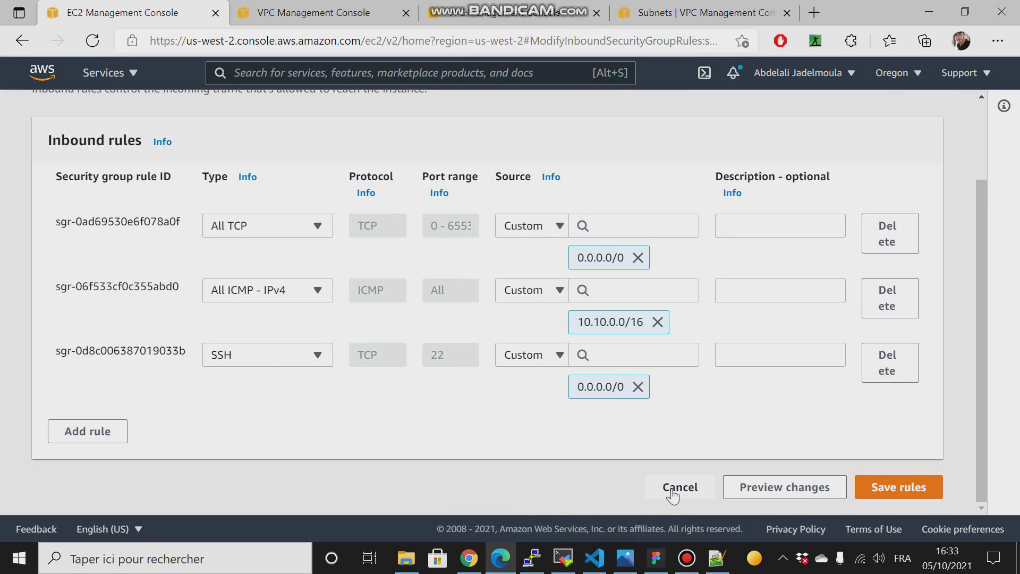
click(680, 486)
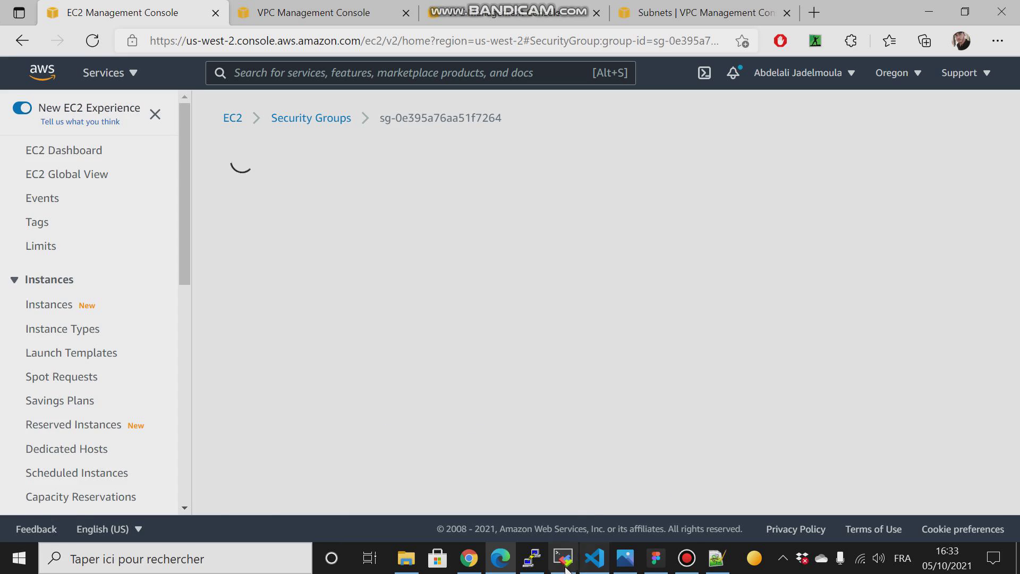
Paste and run the mkdir, cp admin.conf and chown kubeconfig setup commands in the master shell.
click(563, 556)
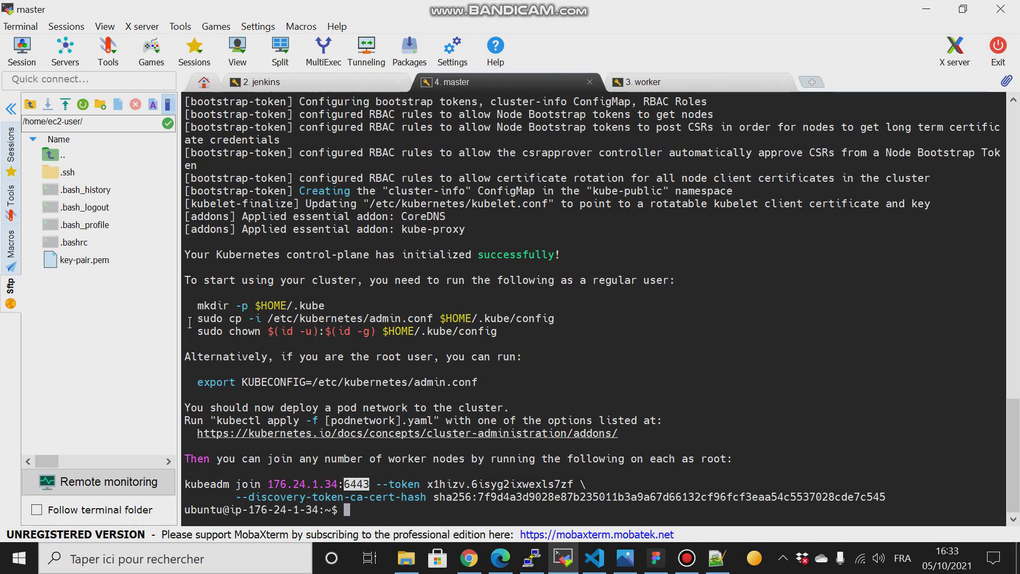
right_click(404, 323)
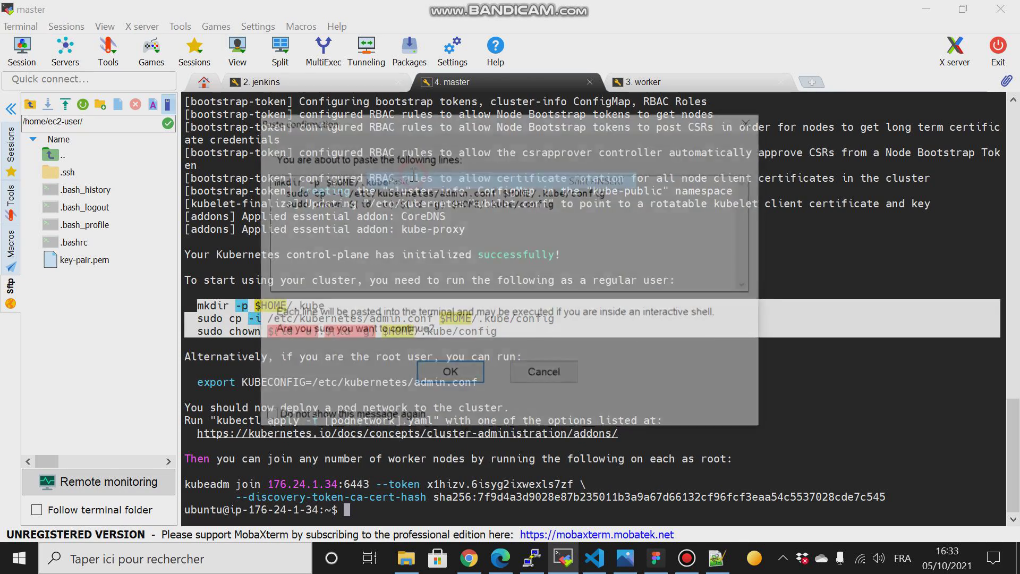
click(451, 371)
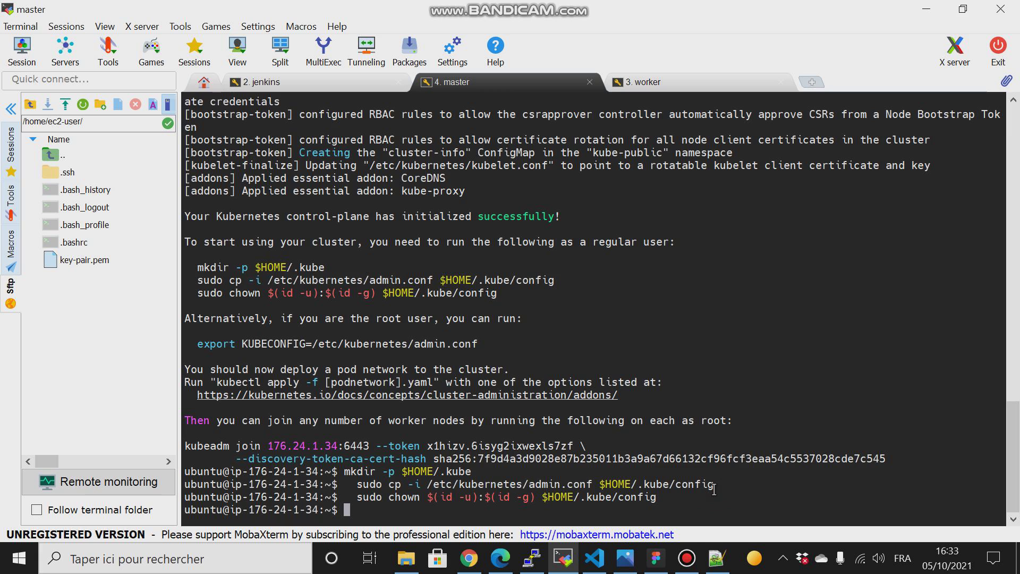
mouse_move(633, 497)
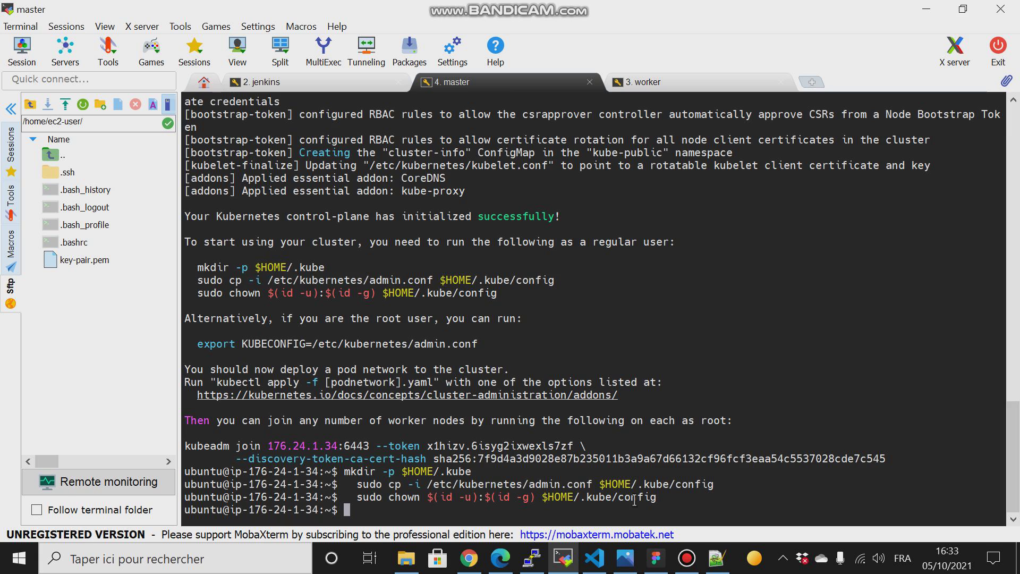
click(656, 556)
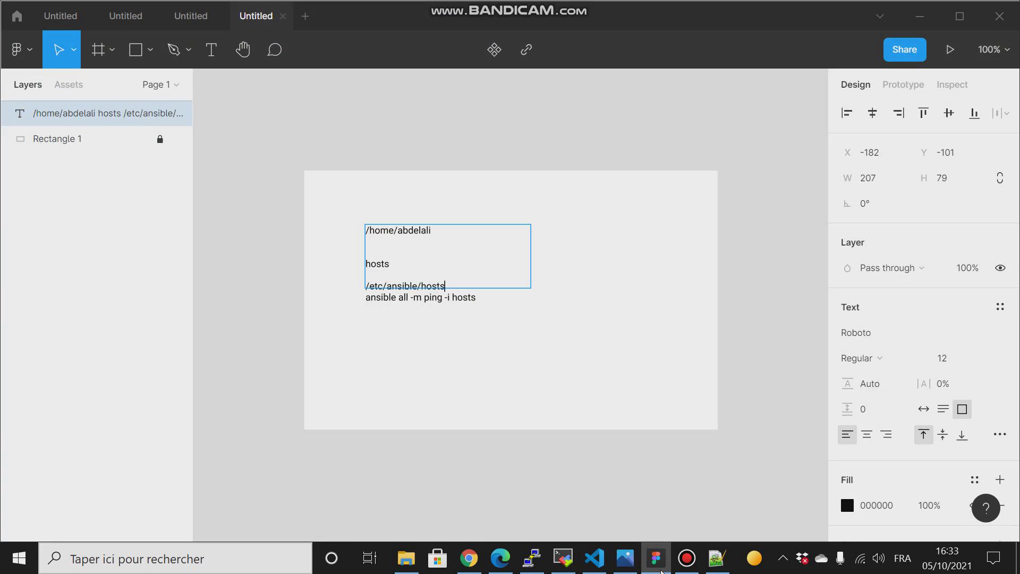
Draw a large background rectangle, fill it FFFFFF white and lock it.
click(304, 17)
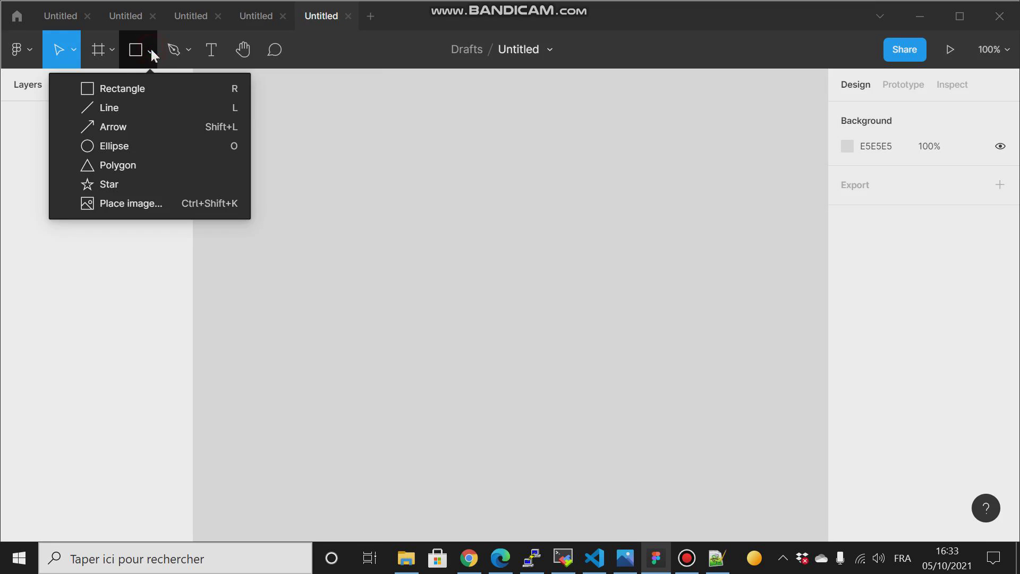
click(104, 89)
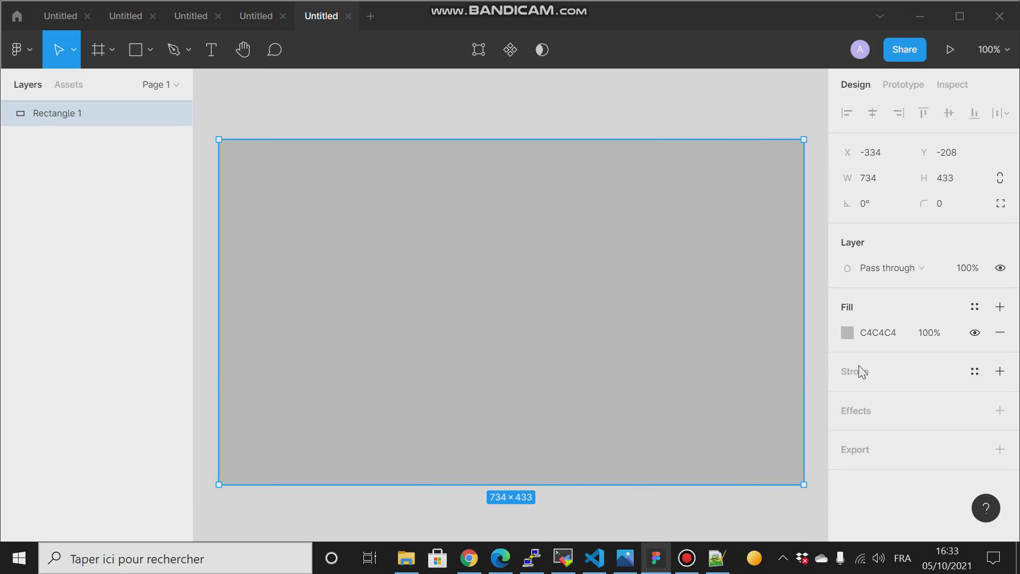
click(974, 332)
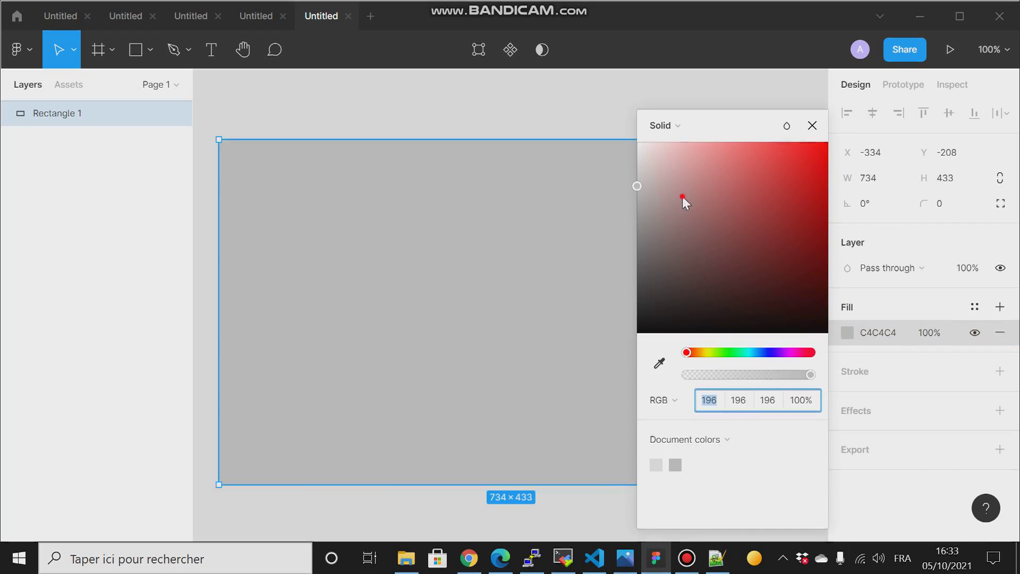
click(811, 125)
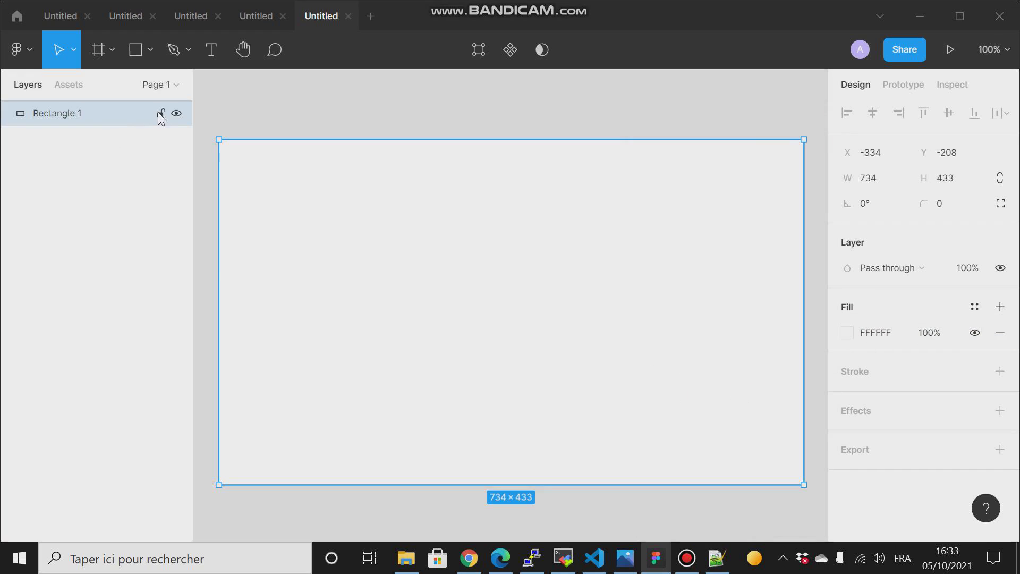
click(152, 50)
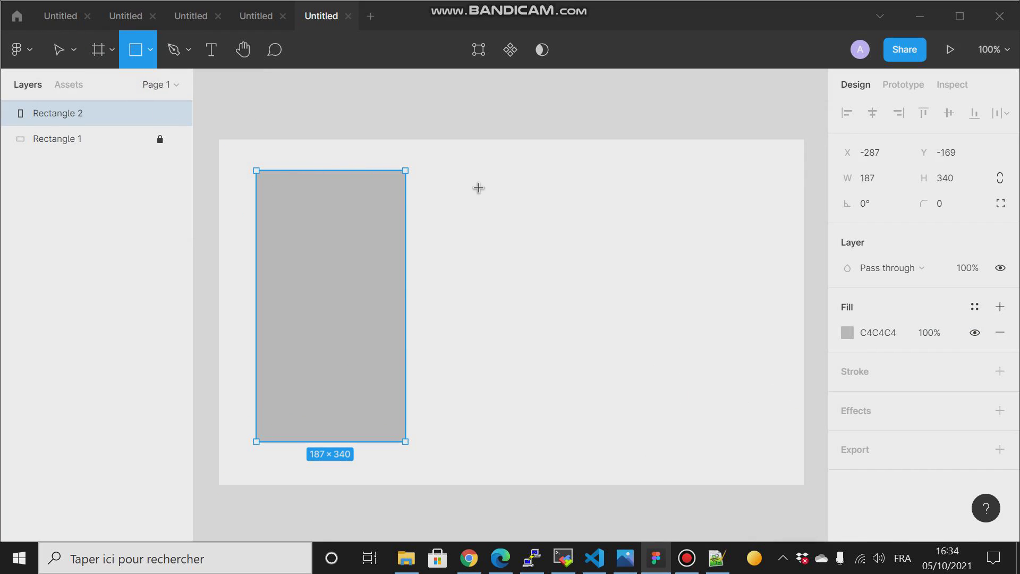
Draw the tall grey rectangles in the middle and on the right of the background.
drag(470, 170, 612, 444)
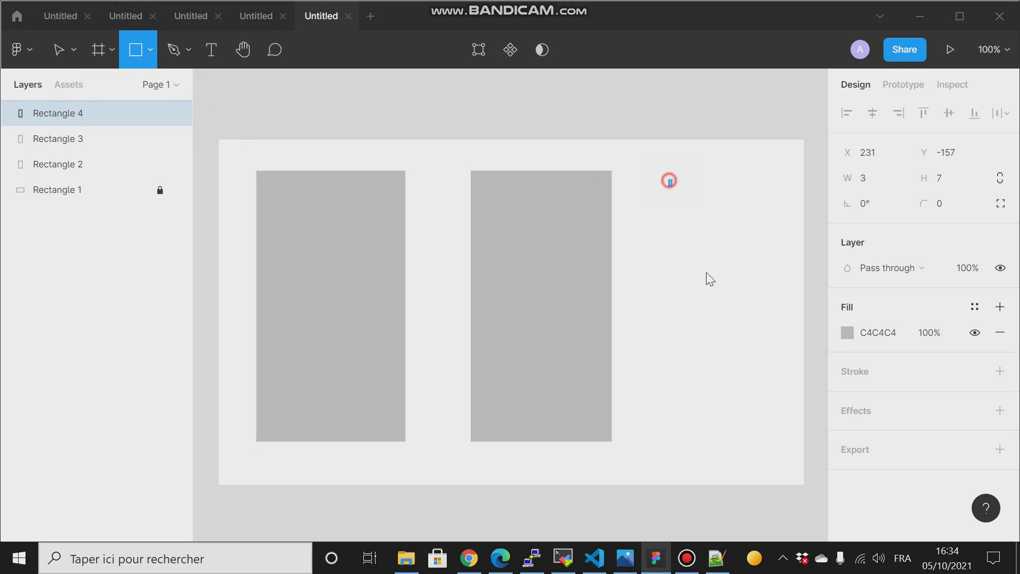
drag(668, 177, 795, 440)
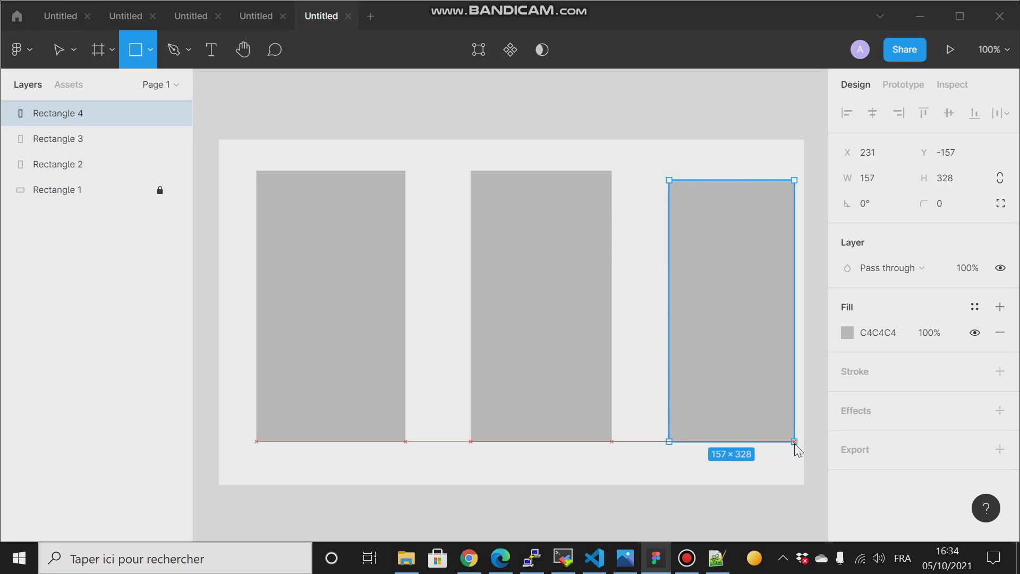
click(211, 49)
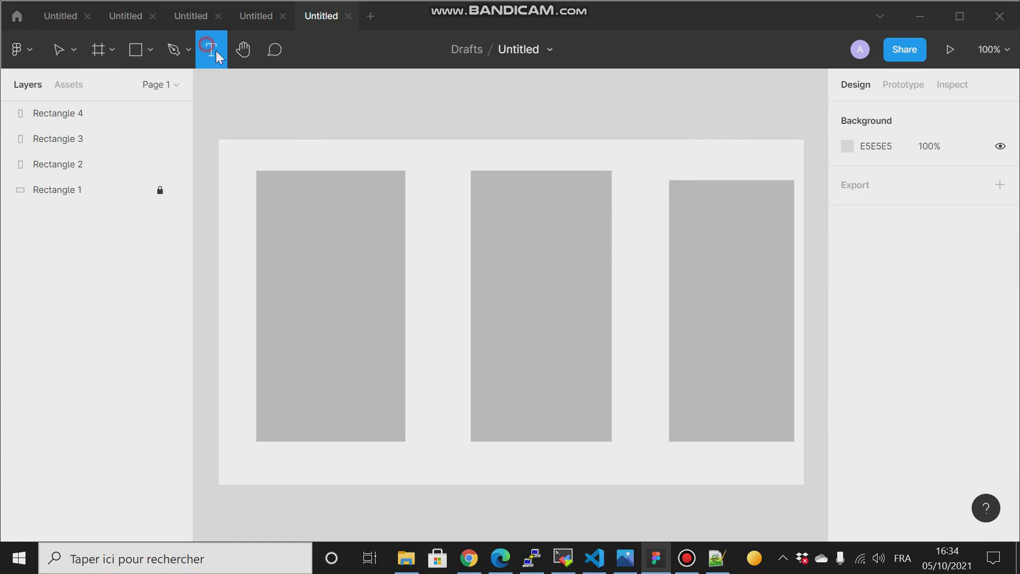
text(cluster)
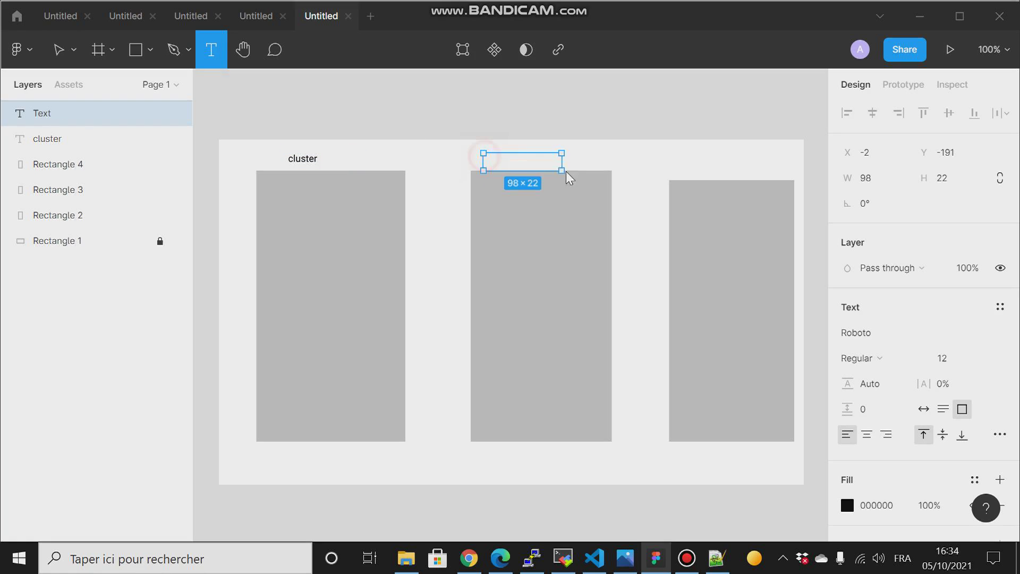
text(conre)
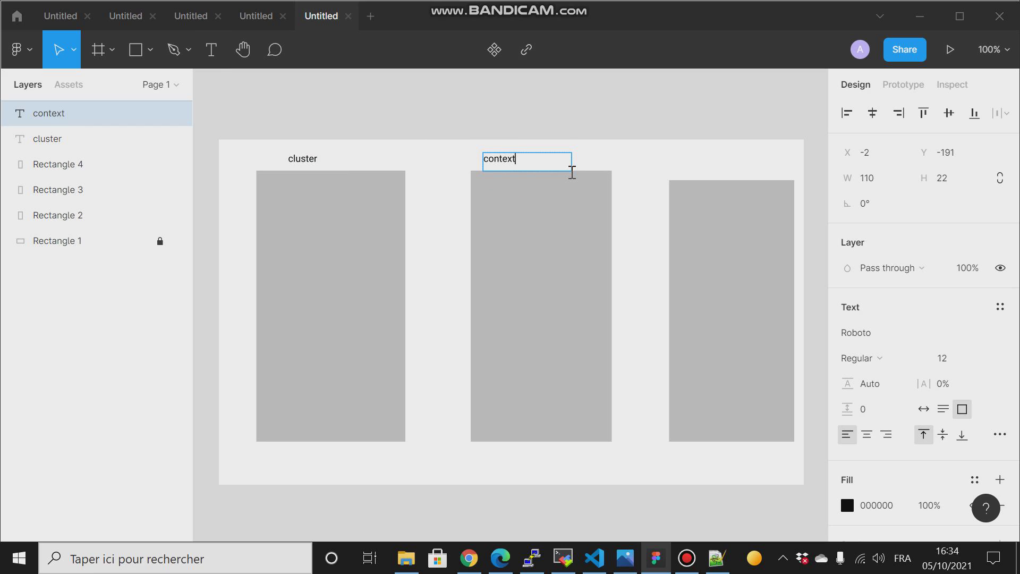
click(211, 49)
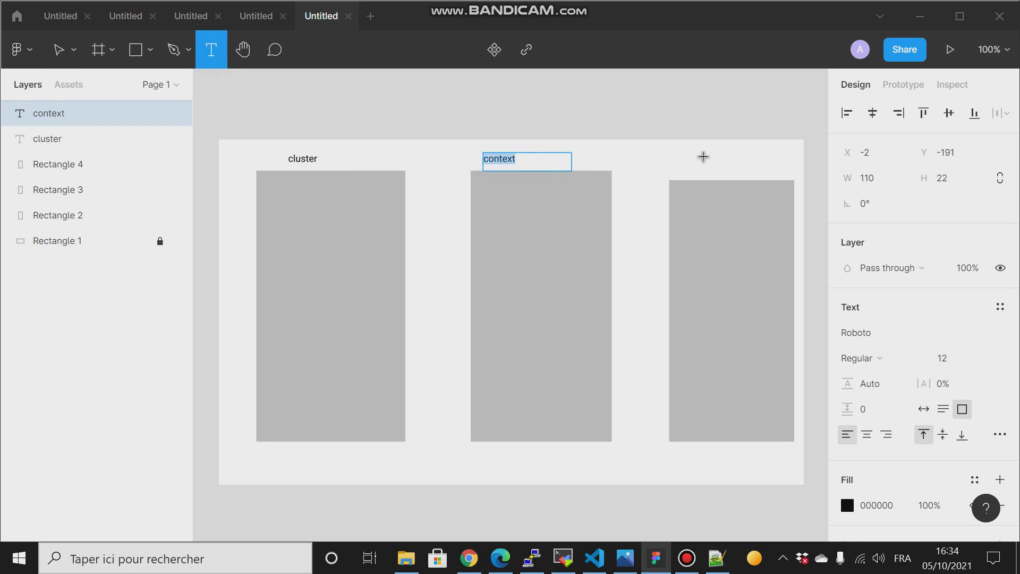
text(user)
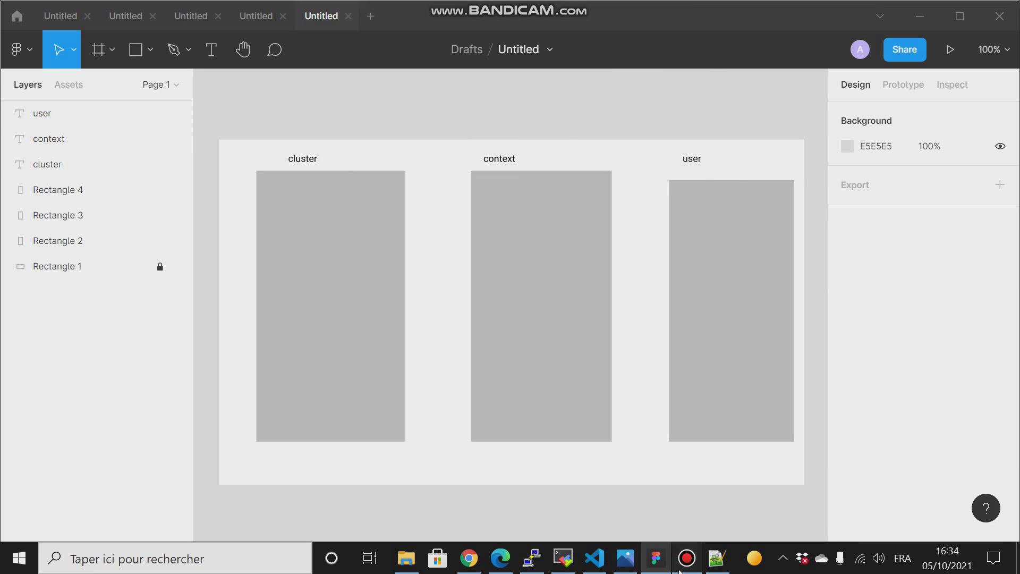
mouse_move(493, 210)
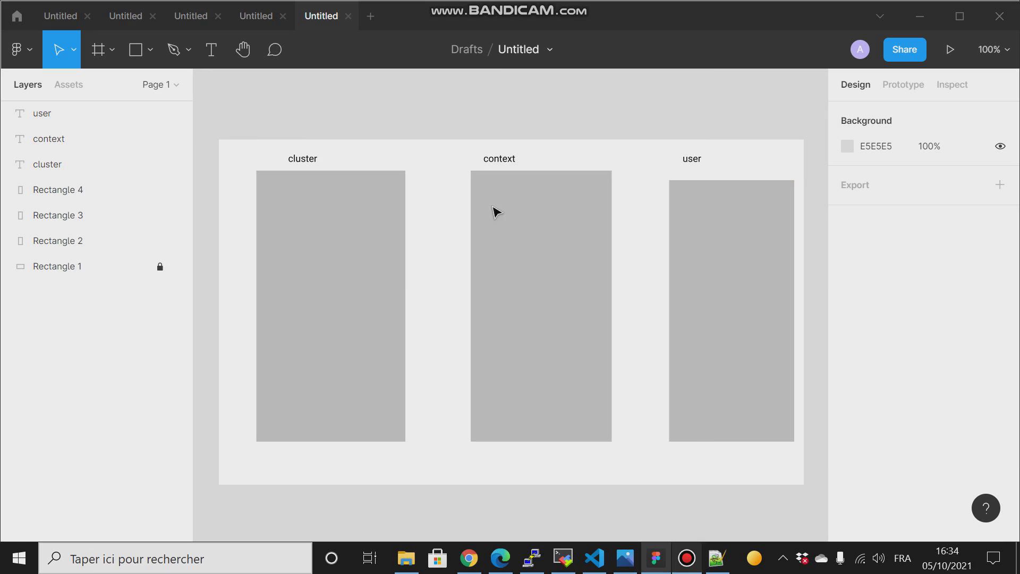
click(210, 49)
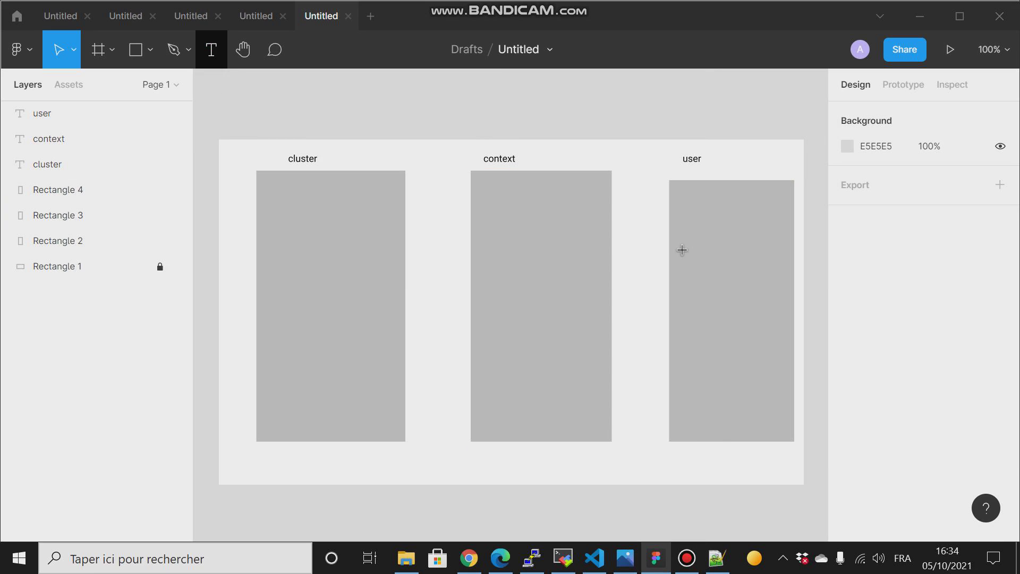
Add the abdelali user label and the developement cluster label as text boxes.
drag(682, 246, 732, 277)
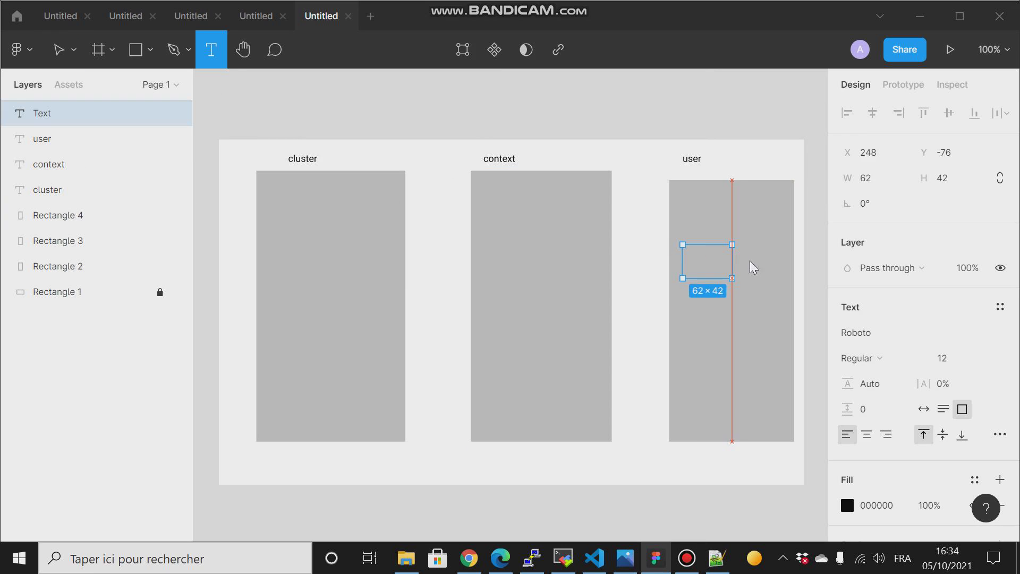
text(abdelali)
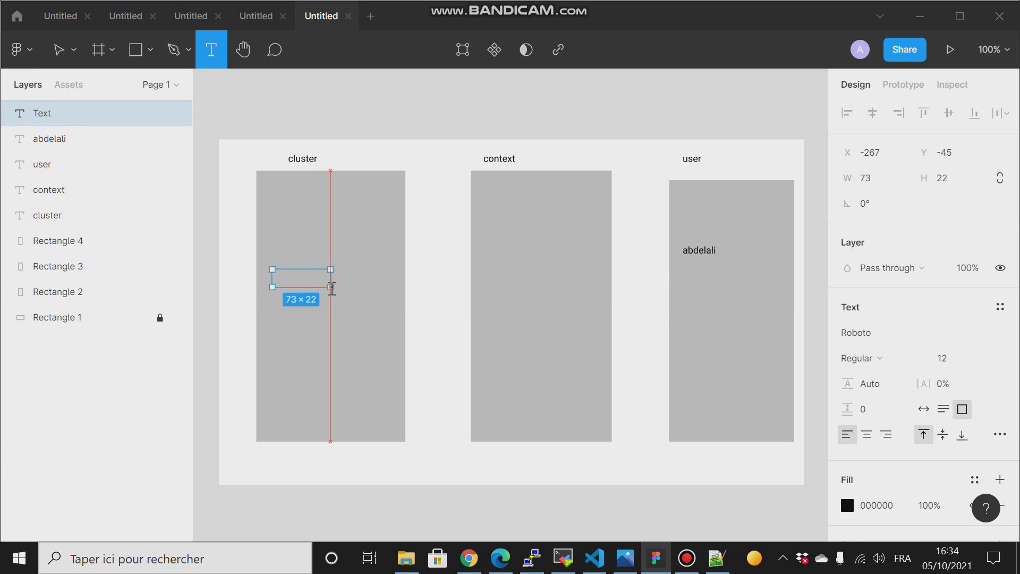
text(dev)
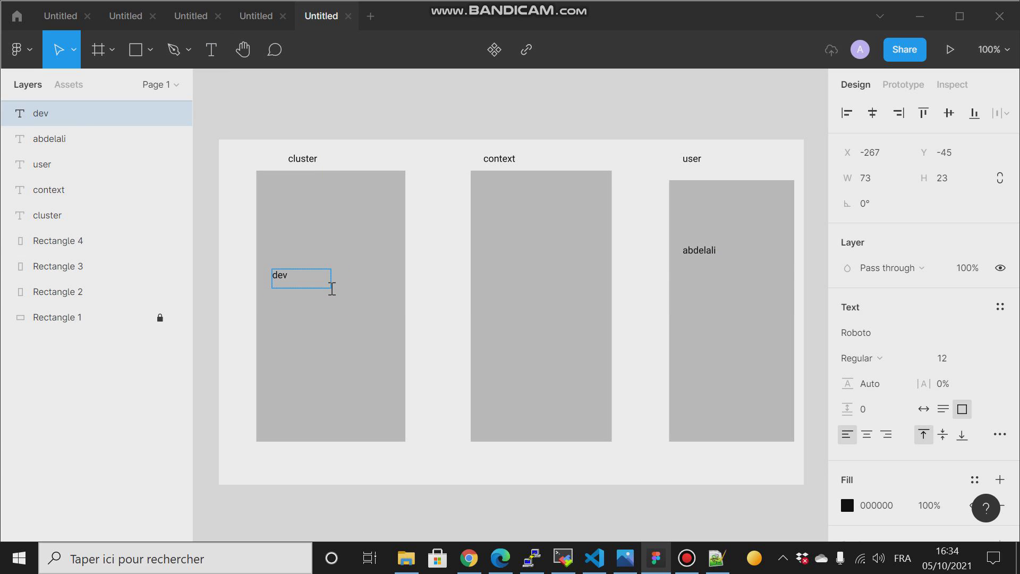
text(elope)
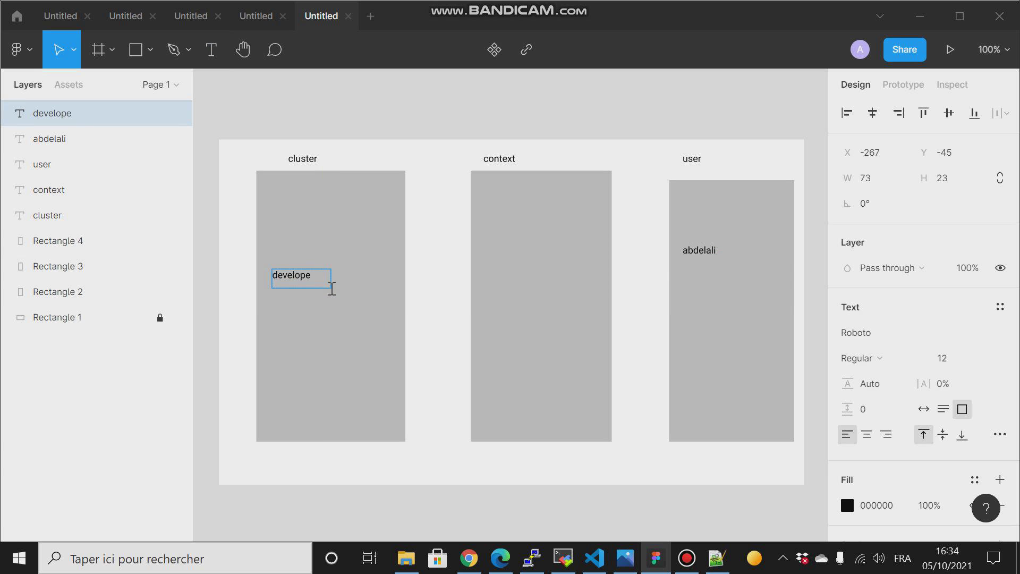
text(ment)
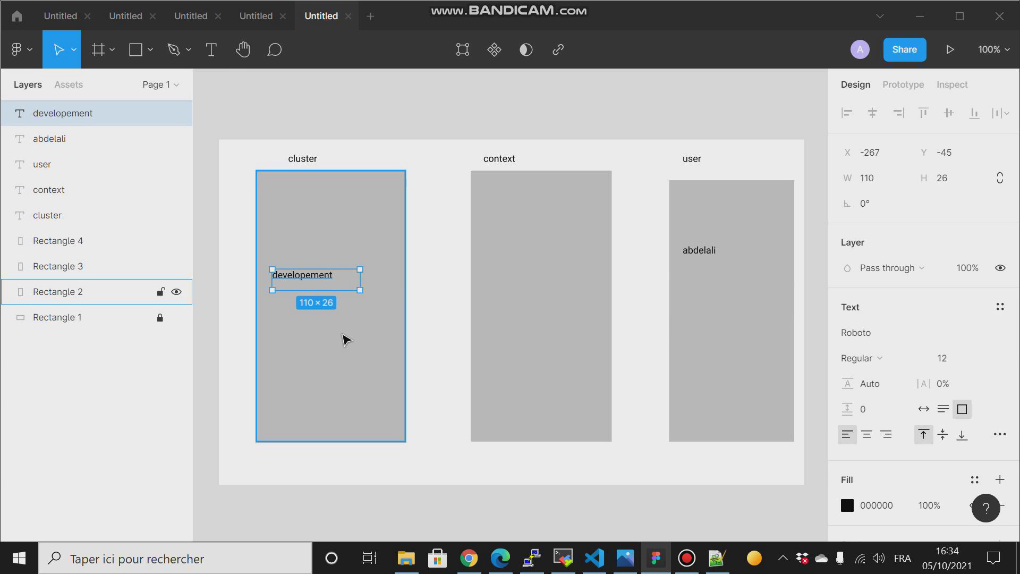
Duplicate developement below itself in the cluster column and rename the copy production.
key(Ctrl+D)
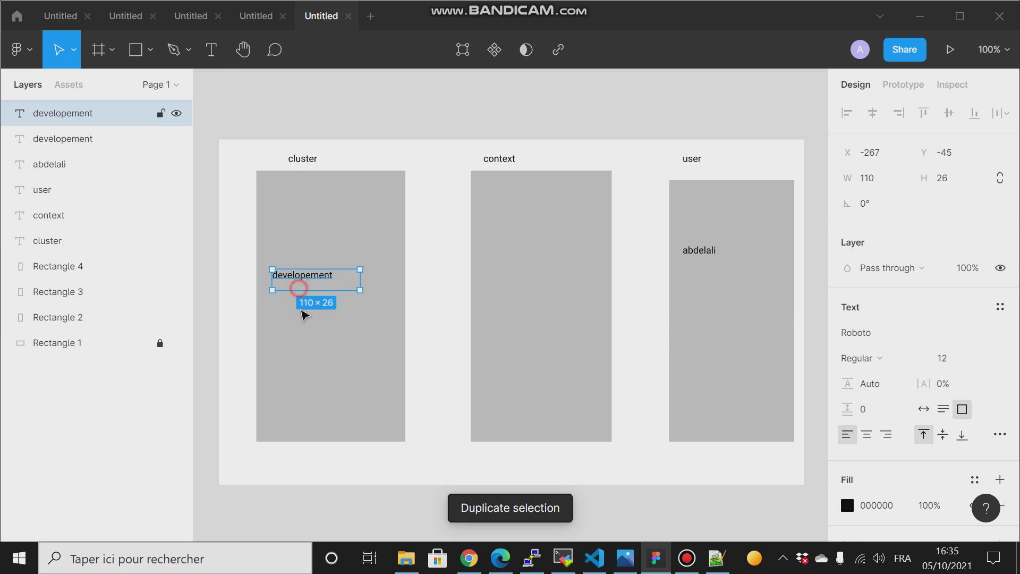
drag(314, 277, 314, 338)
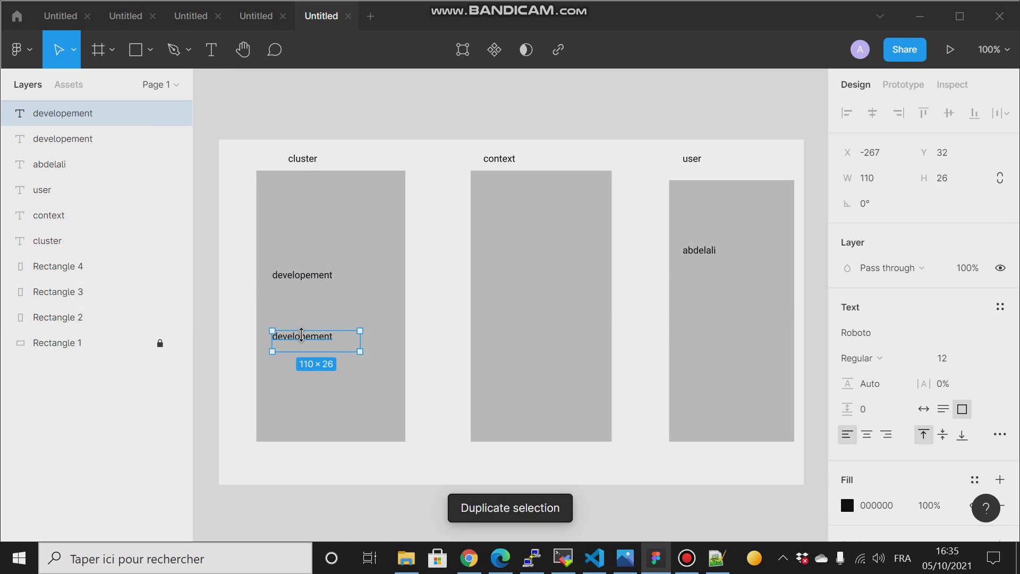
double_click(301, 336)
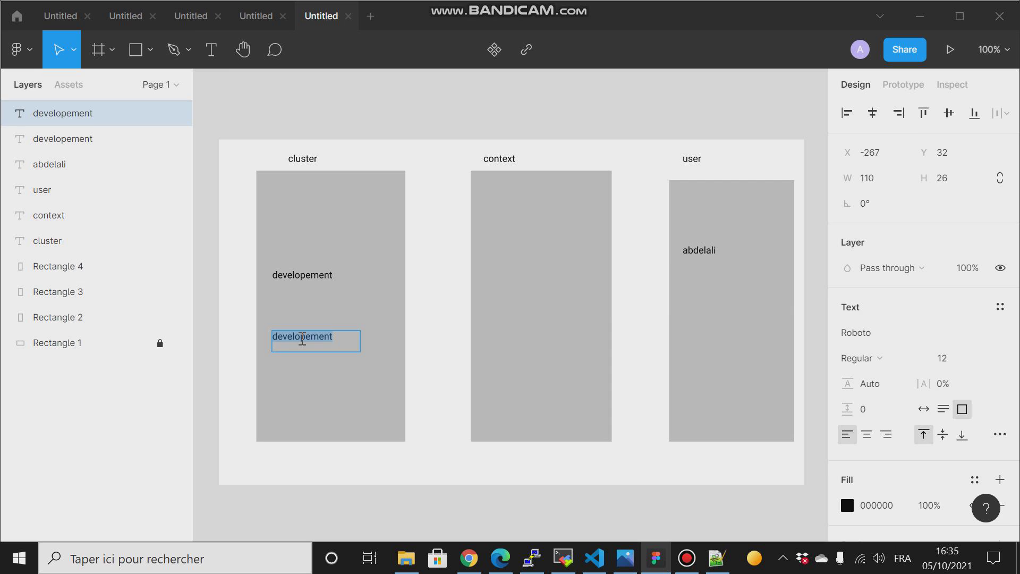
text(produ)
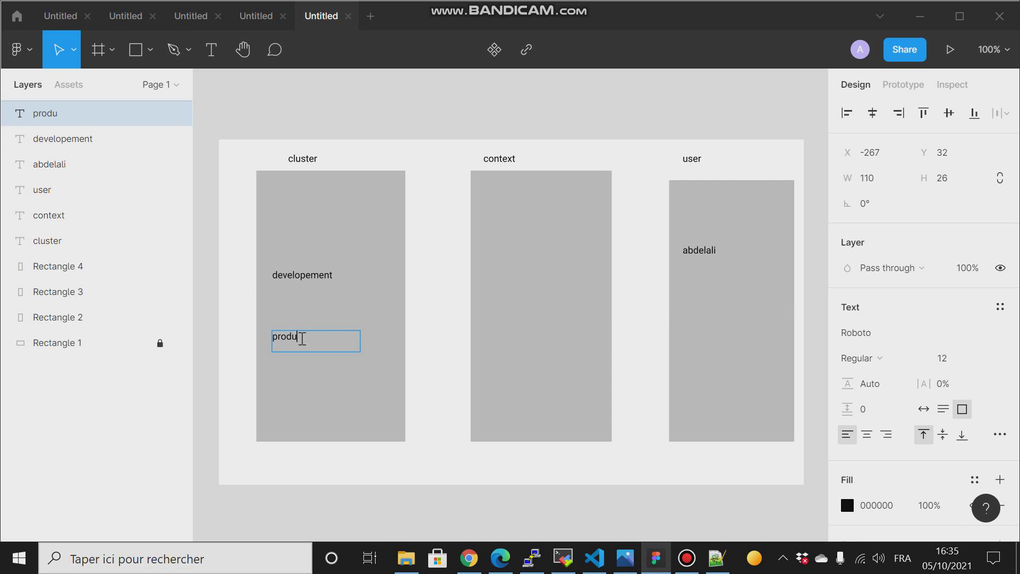
text(ction)
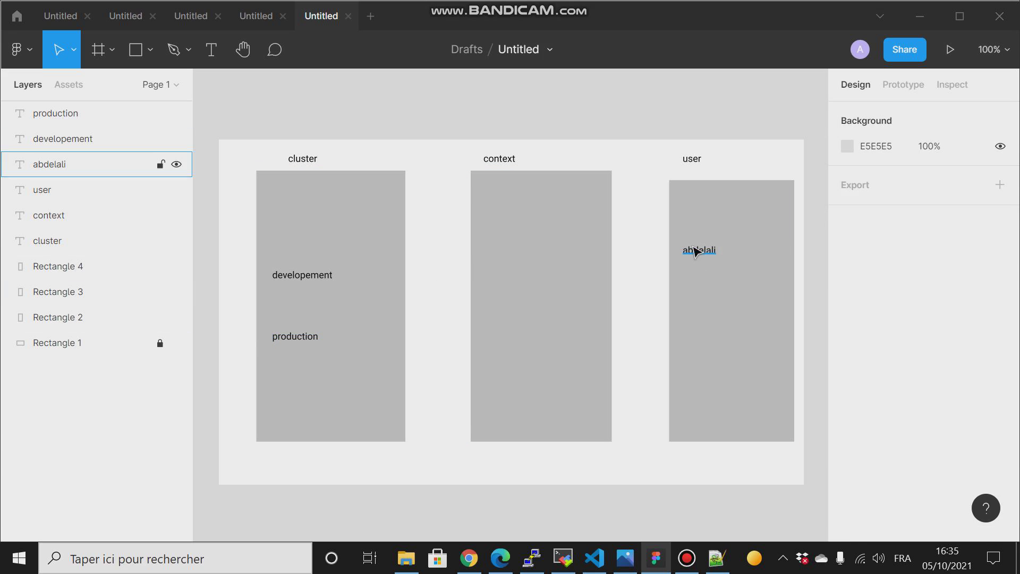
Add the ali user label and link clusters to users with straight lines.
click(699, 249)
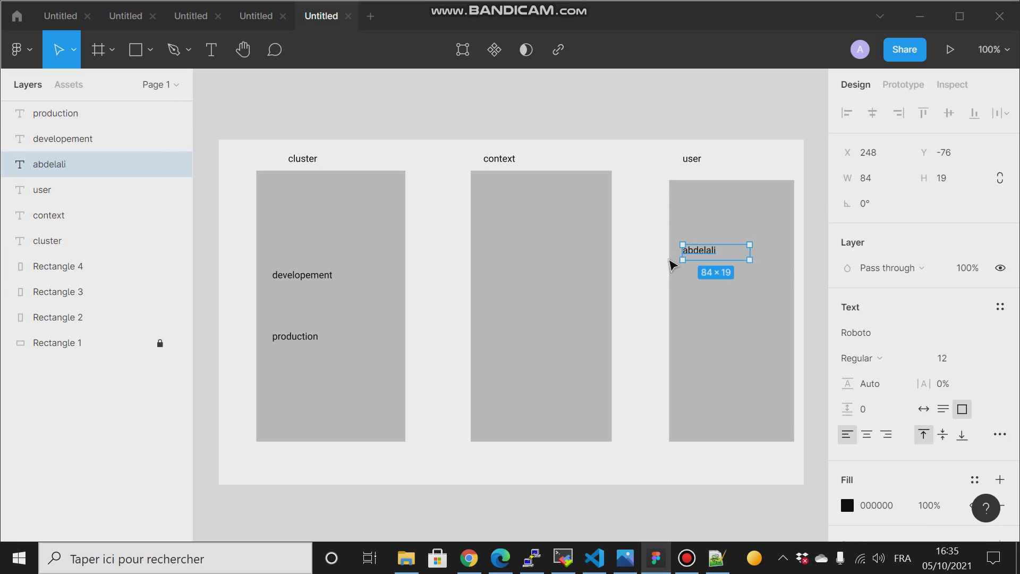
mouse_move(399, 250)
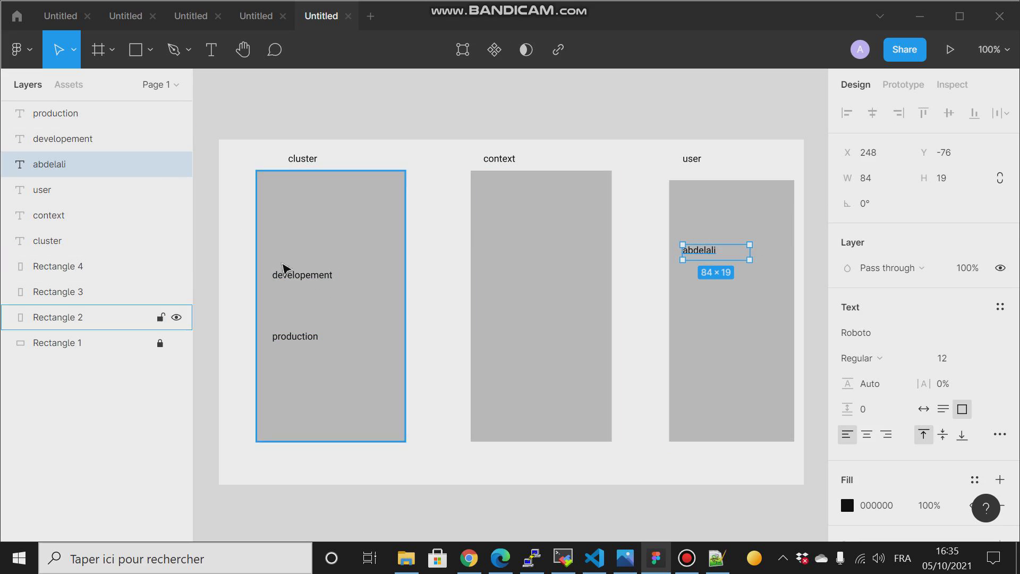
mouse_move(298, 270)
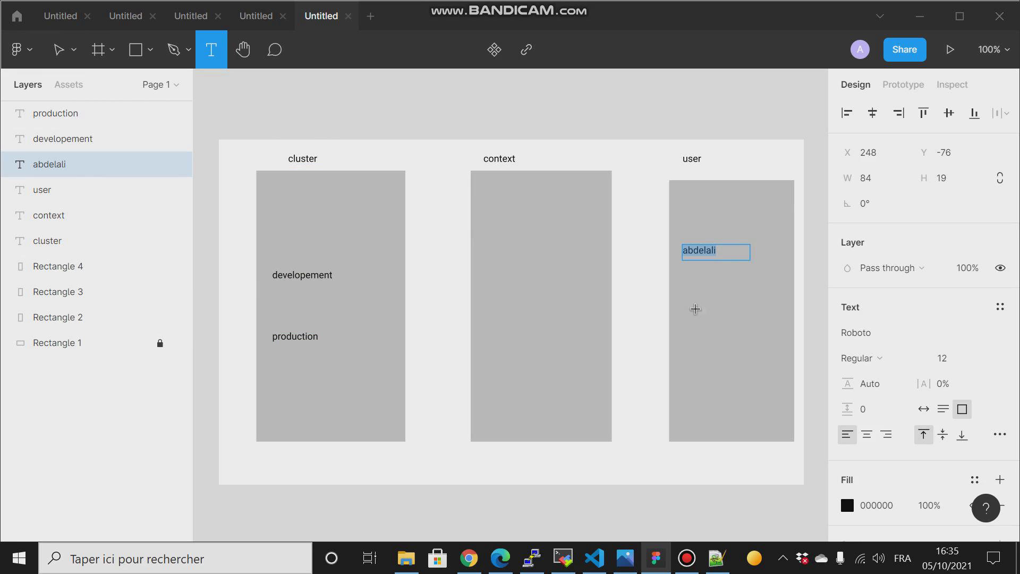
text(ali)
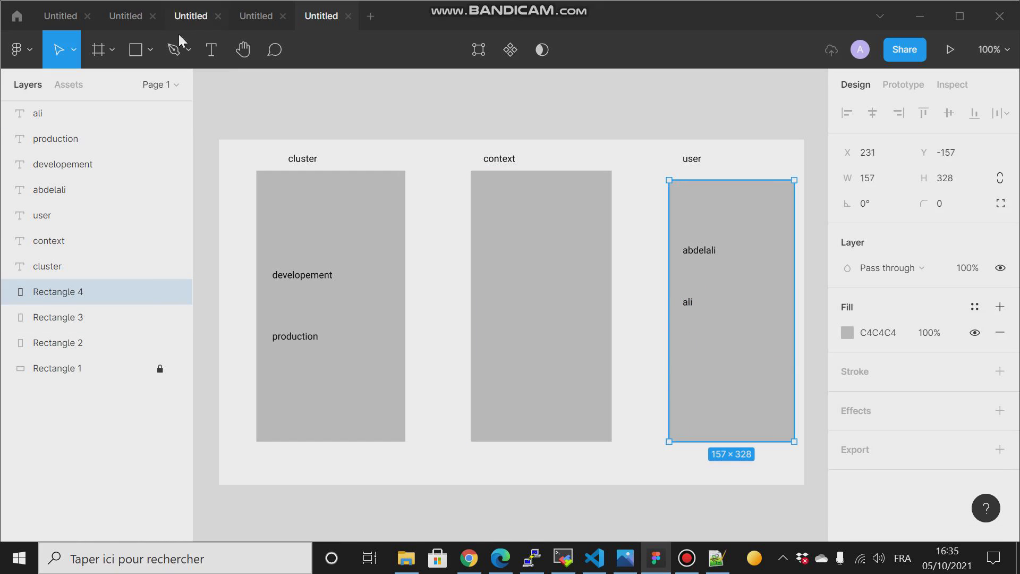
click(136, 50)
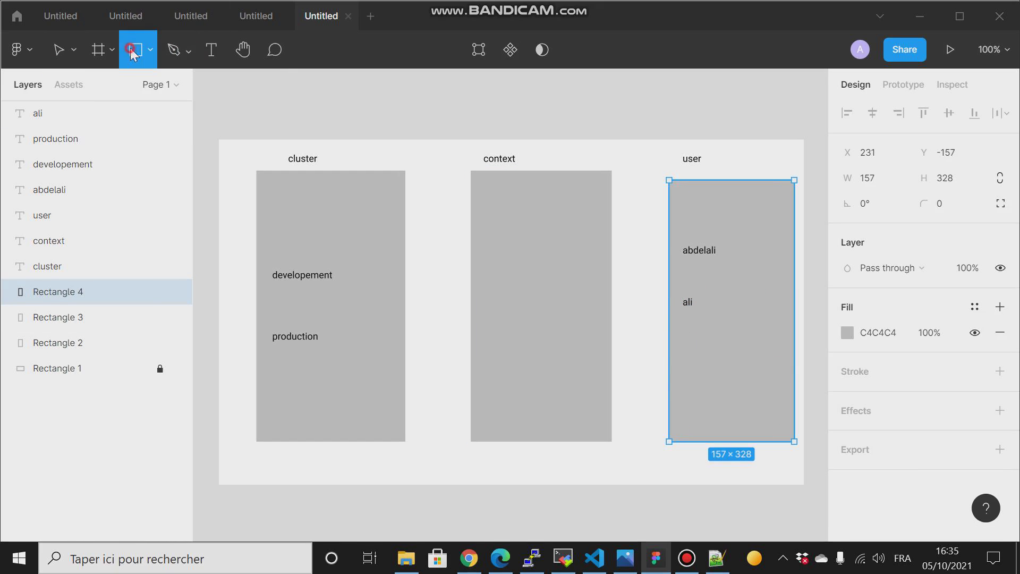
click(133, 49)
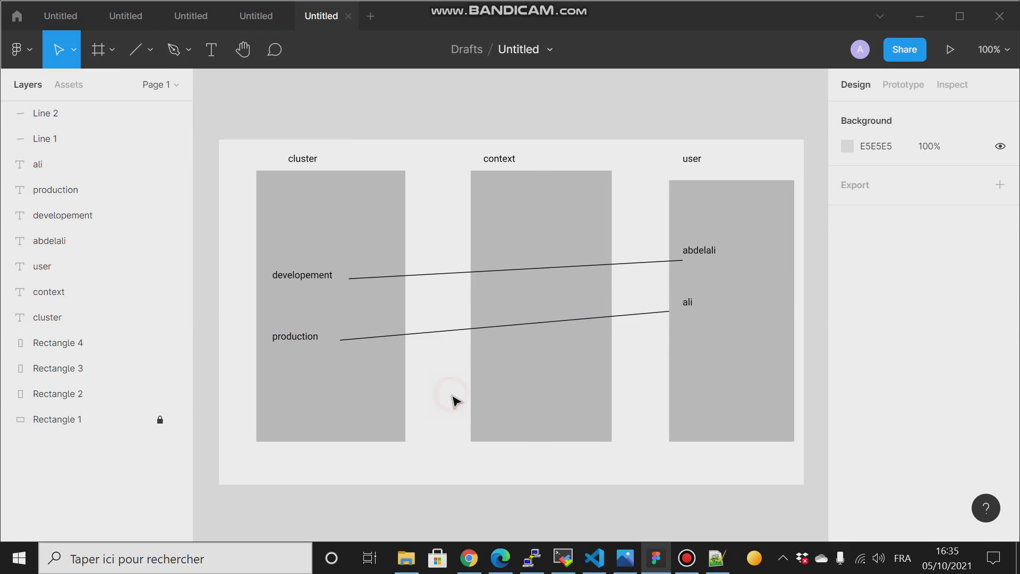
mouse_move(525, 315)
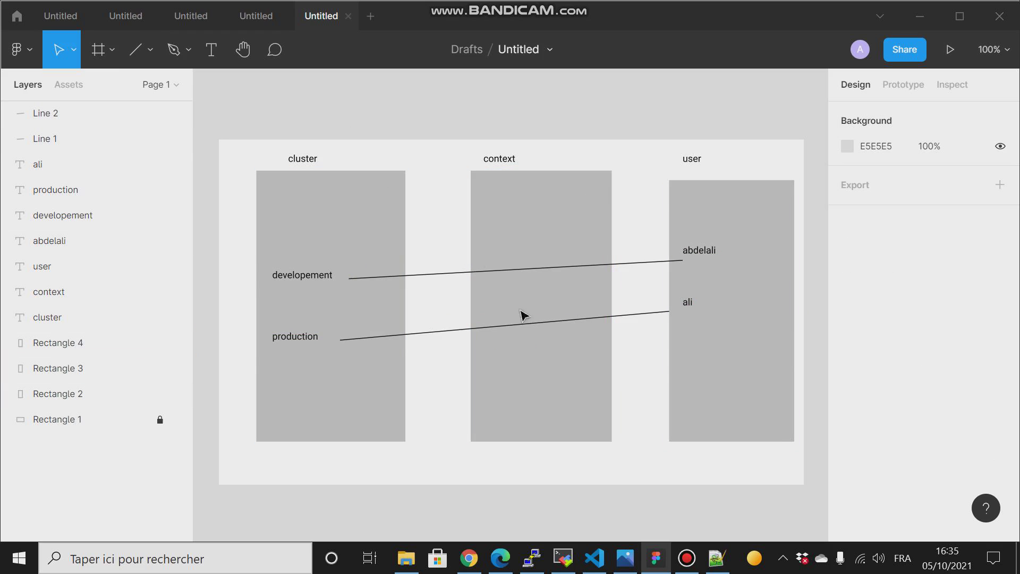
mouse_move(629, 323)
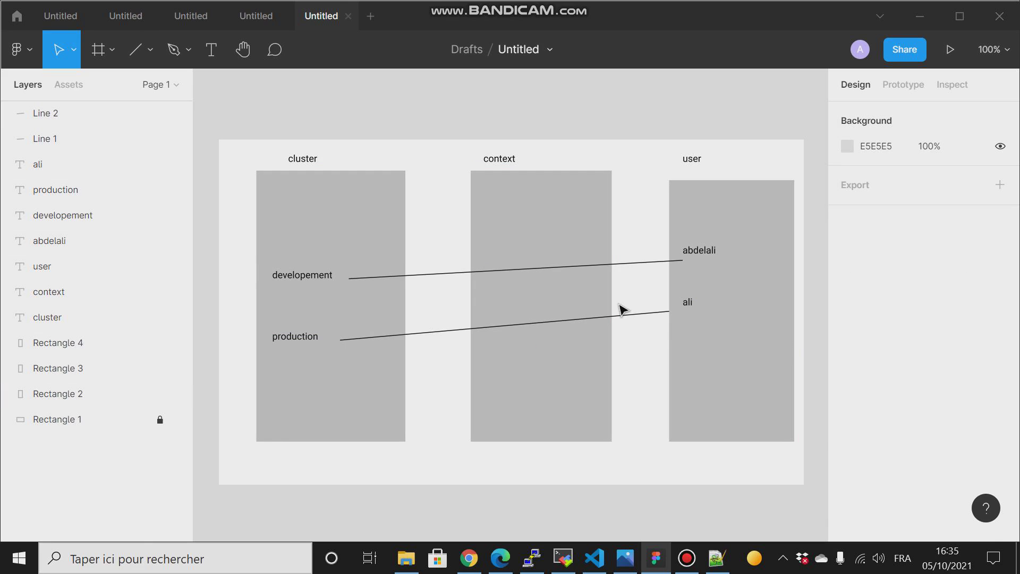
mouse_move(582, 525)
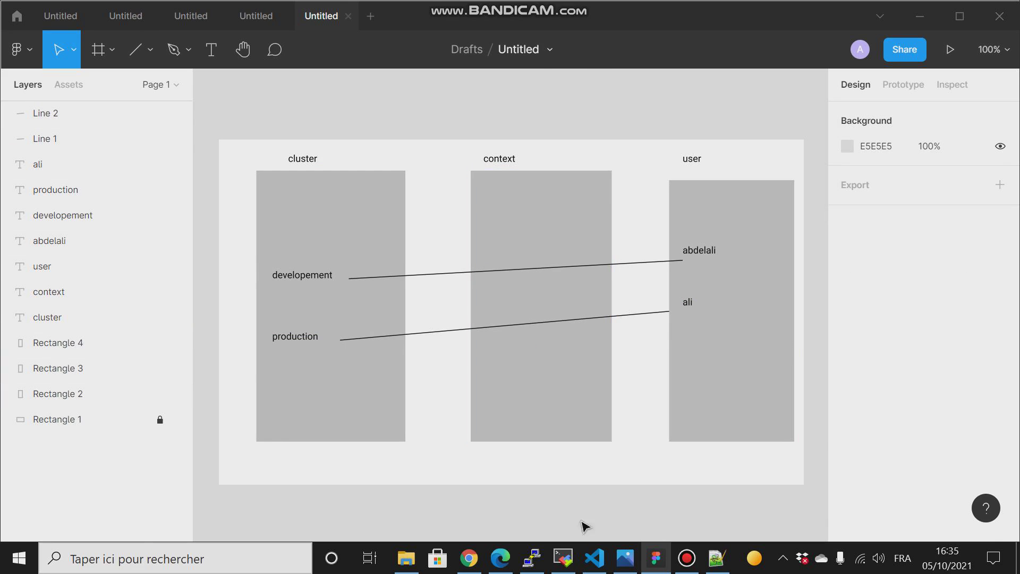
click(563, 556)
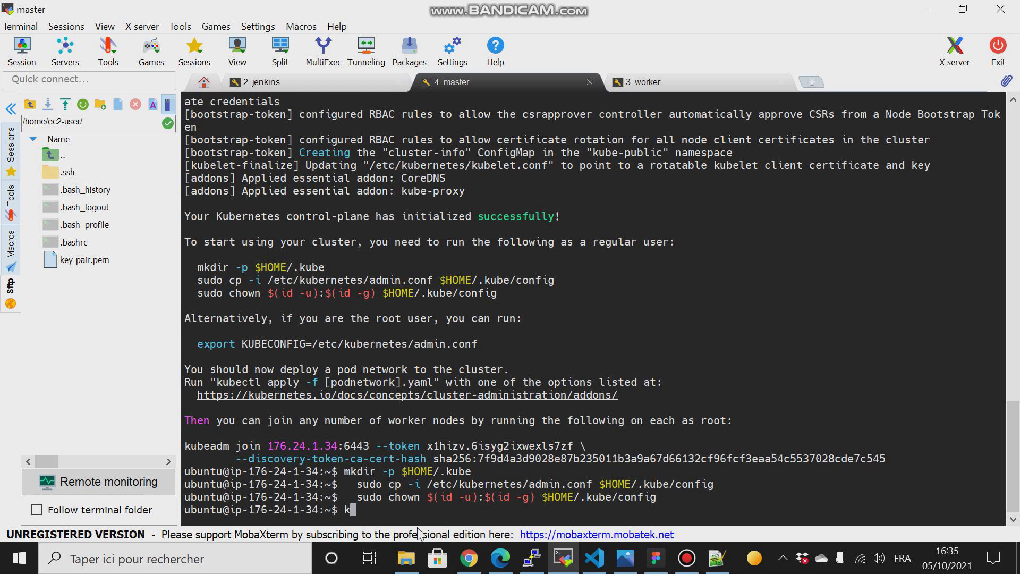
Begin typing kubectl at the master prompt, then return to the Figma diagram.
text(ubectl)
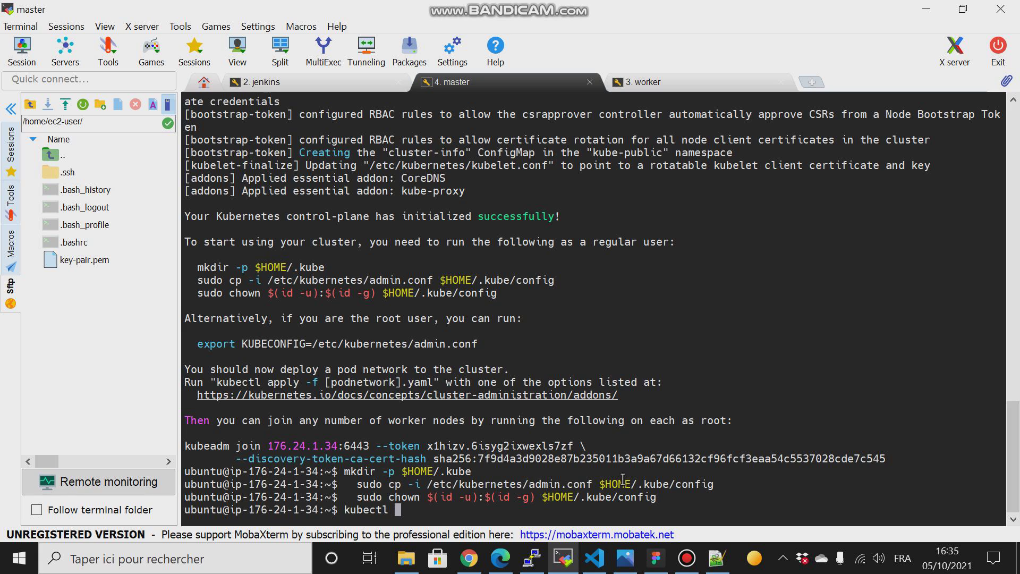
double_click(695, 484)
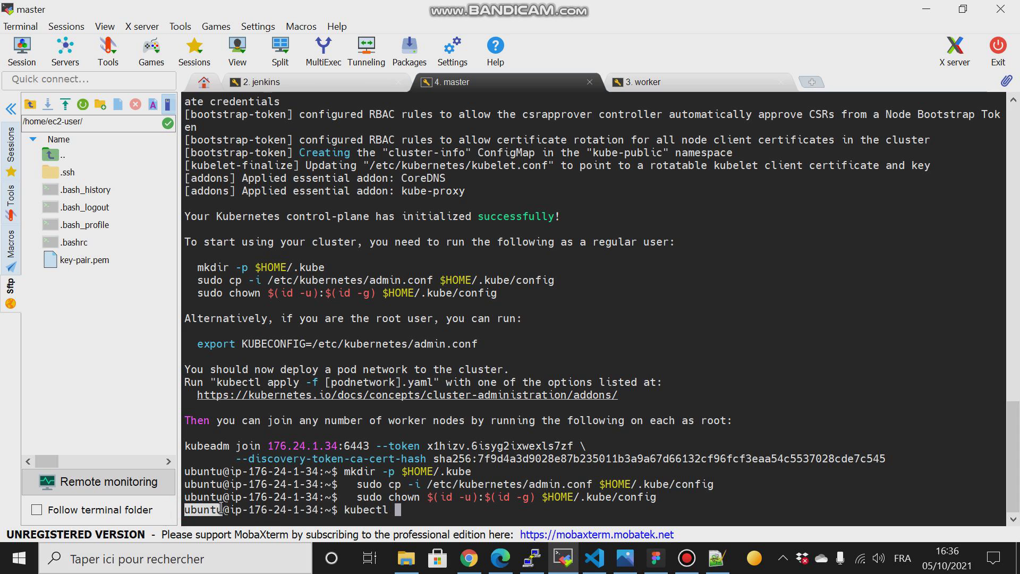
click(655, 558)
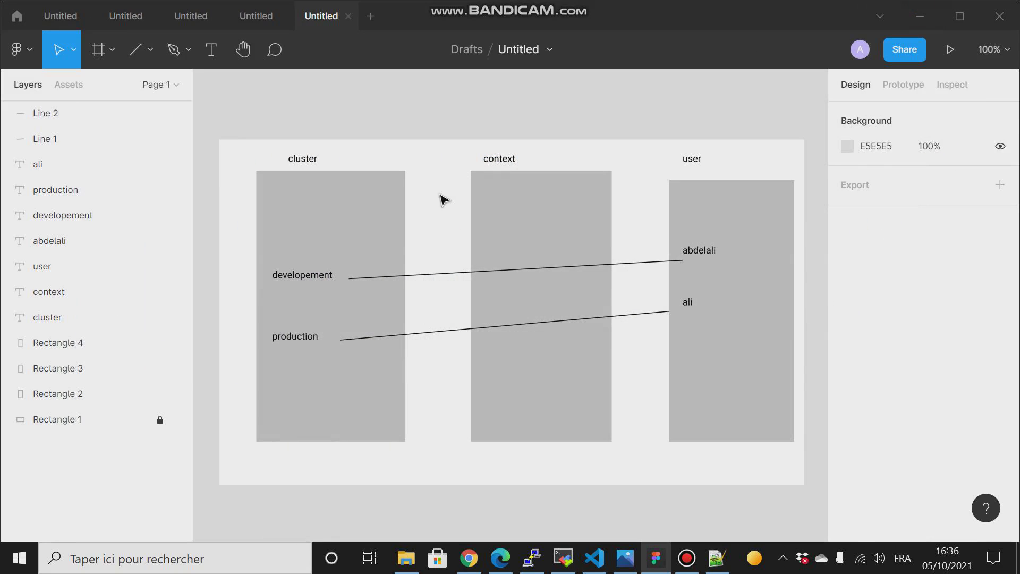
mouse_move(527, 299)
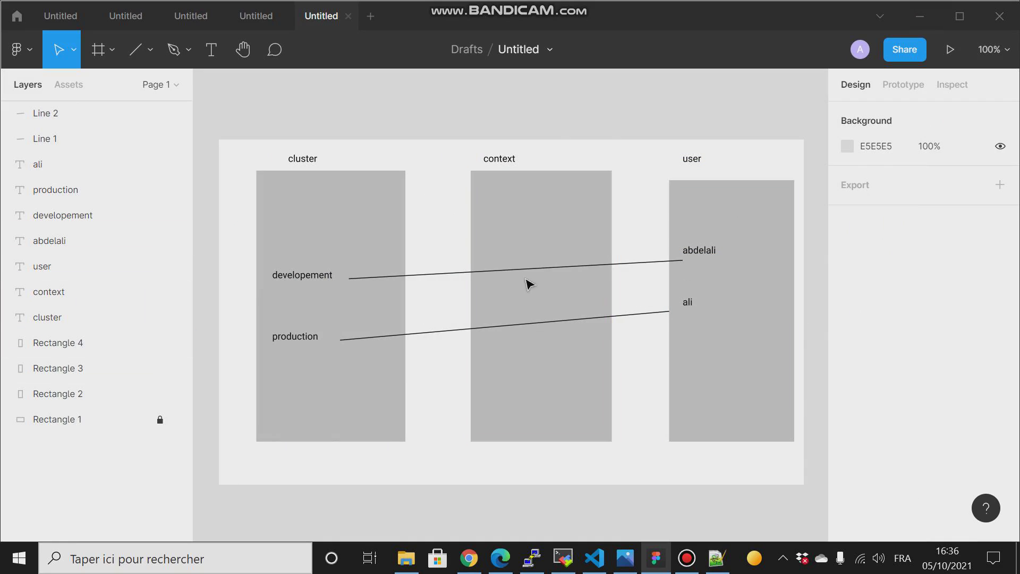
Deselect the context rectangle and drag an empty text box near the top of the context column.
click(529, 287)
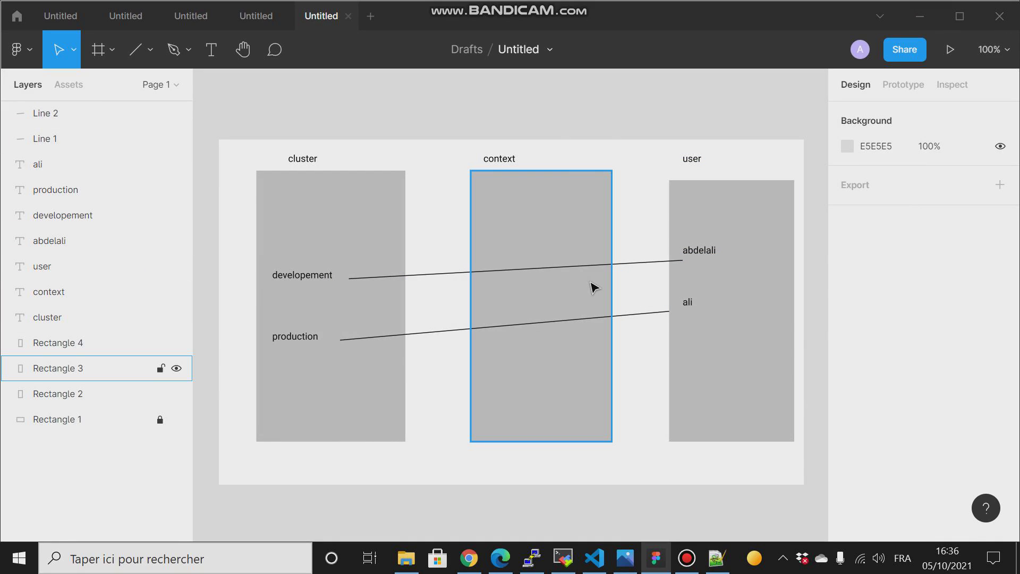
click(632, 227)
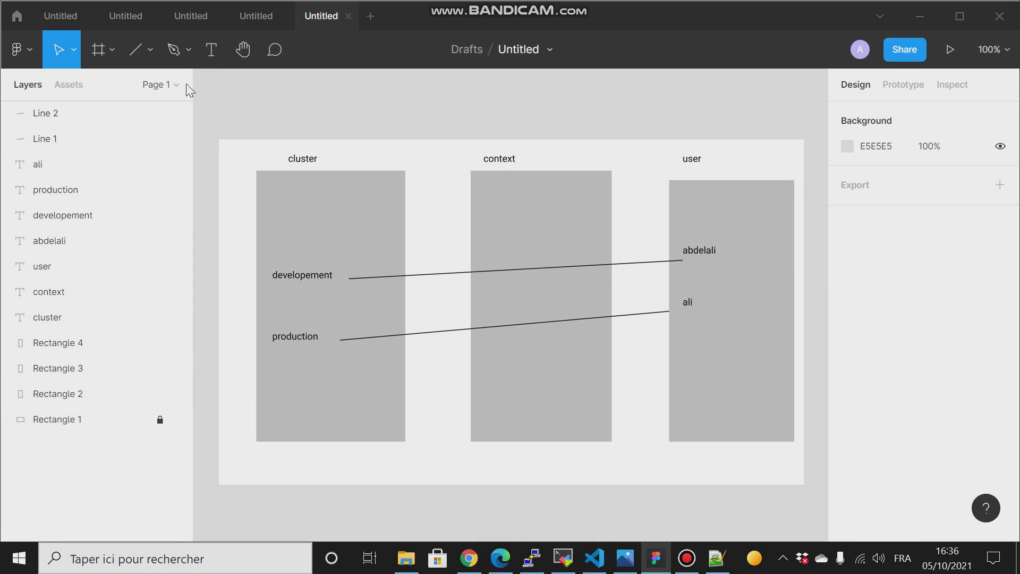
drag(485, 212, 610, 233)
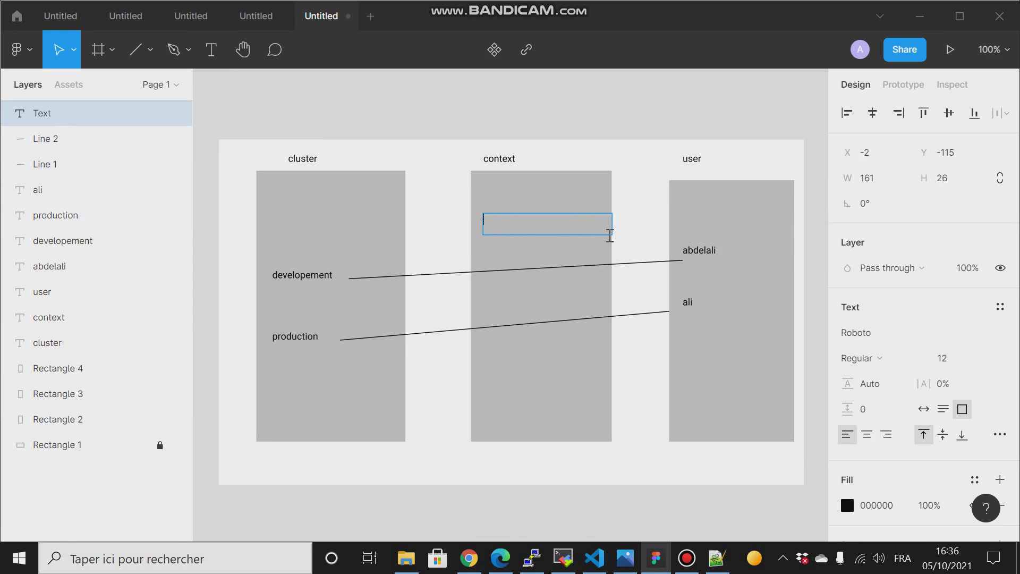
Type the abdelali@development context label and finish it.
text(abdelali@)
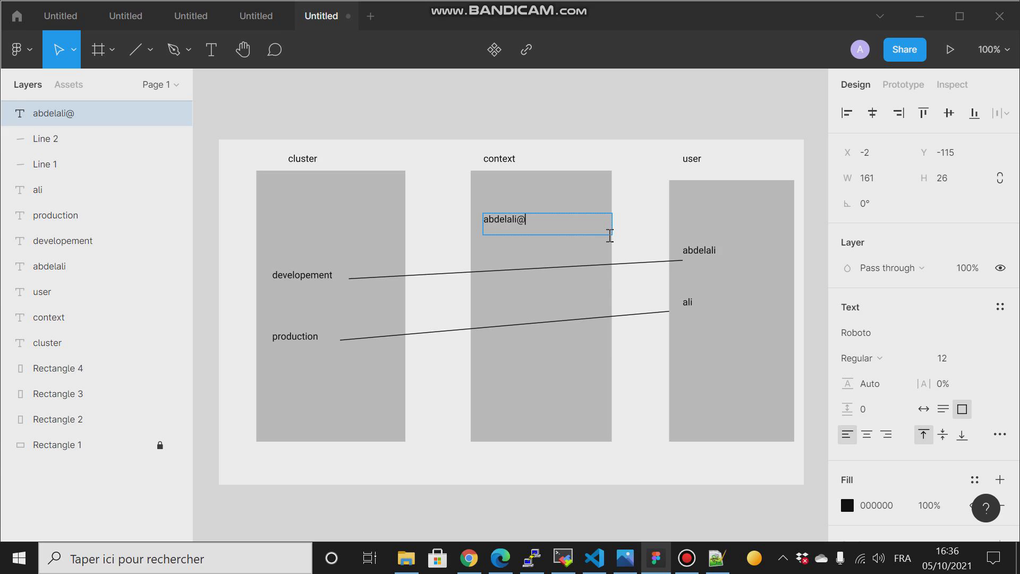
text(devel)
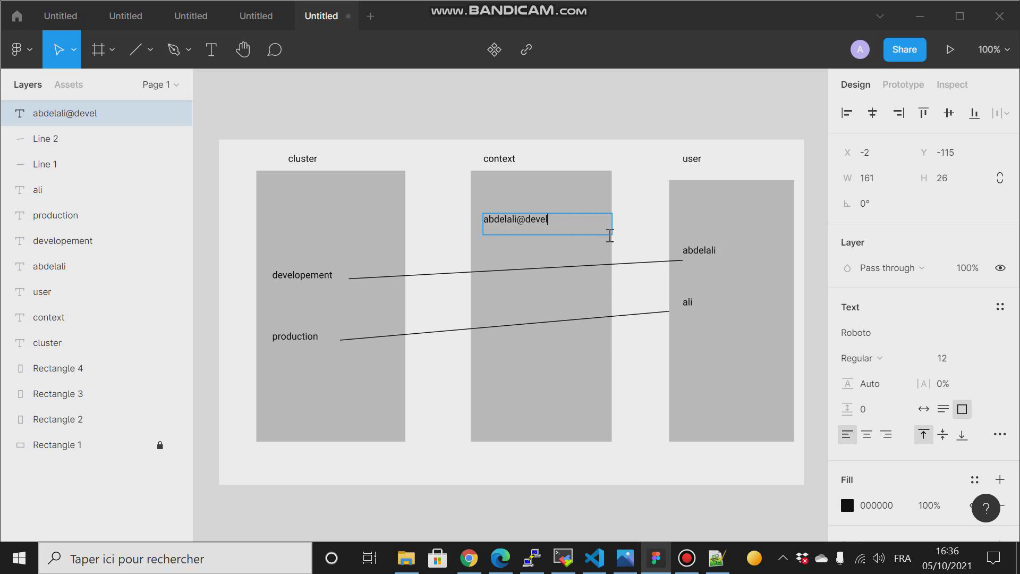
text(ope)
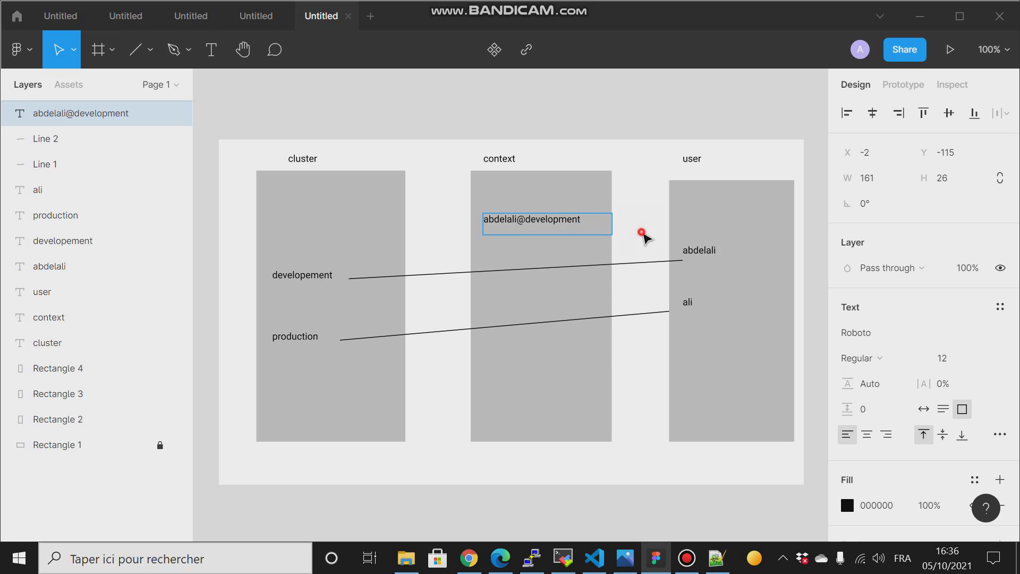
click(19, 557)
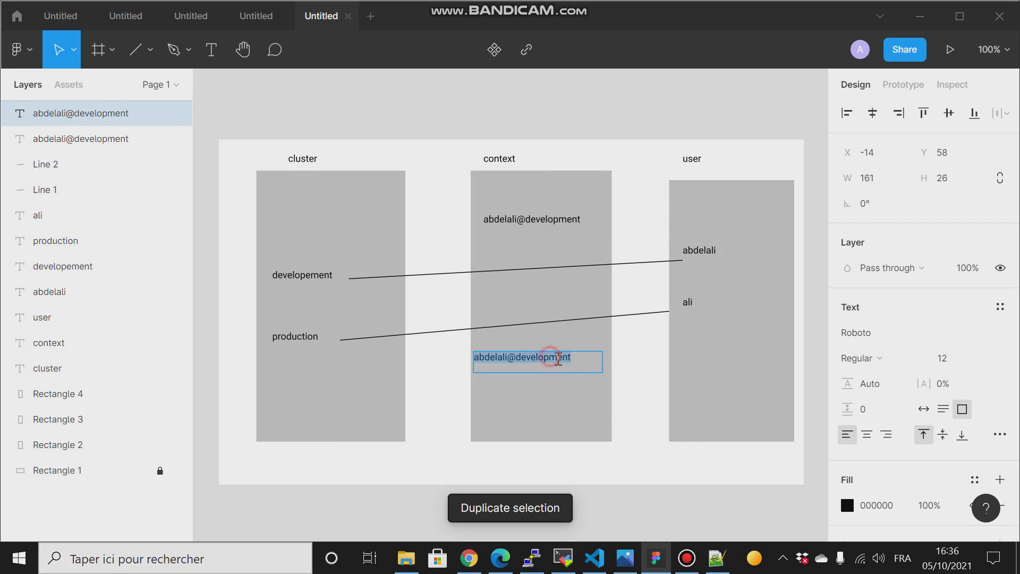
Change the copied label to abdelali@production, then switch to the master terminal.
key(Backspace)
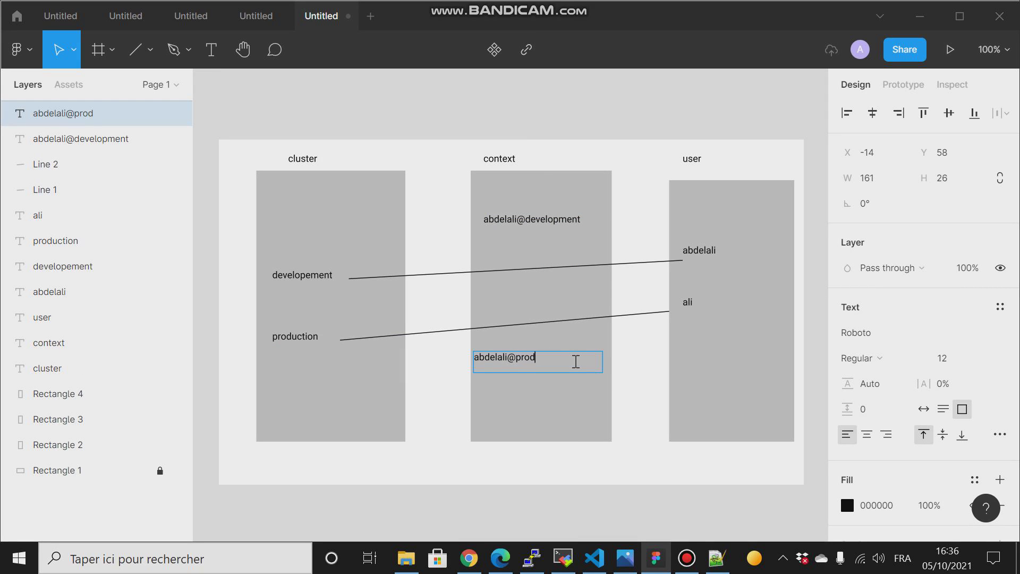
text(uction)
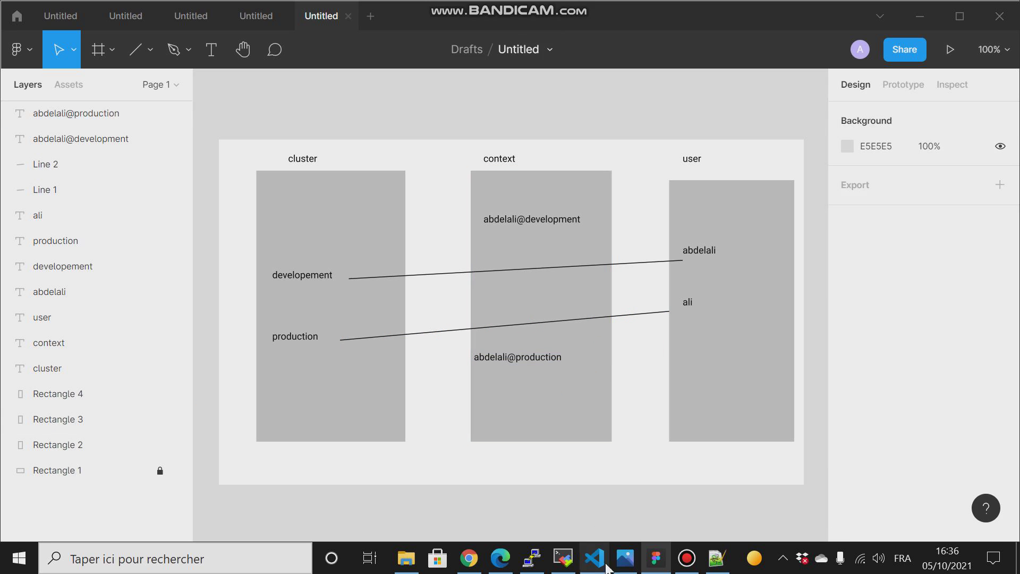
click(563, 557)
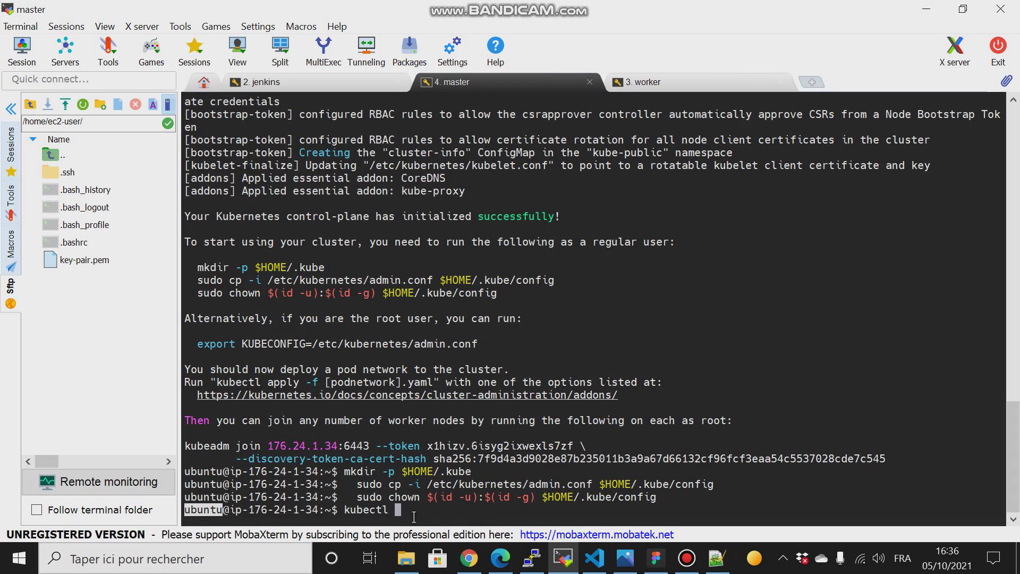
Run kubectl config view on master and highlight the current-context kubernetes-admin@kubernetes line.
text(co)
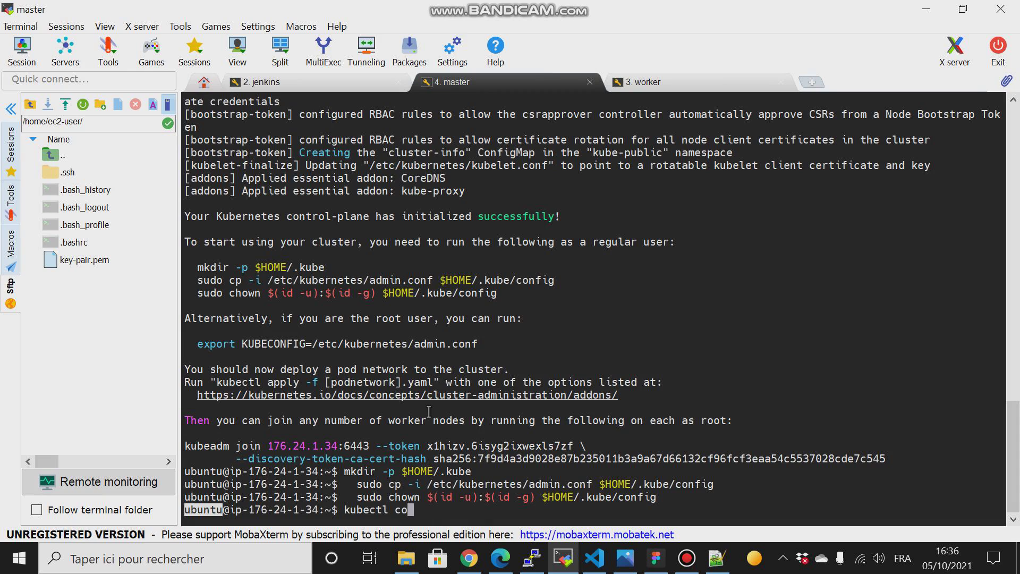
text(nfig view)
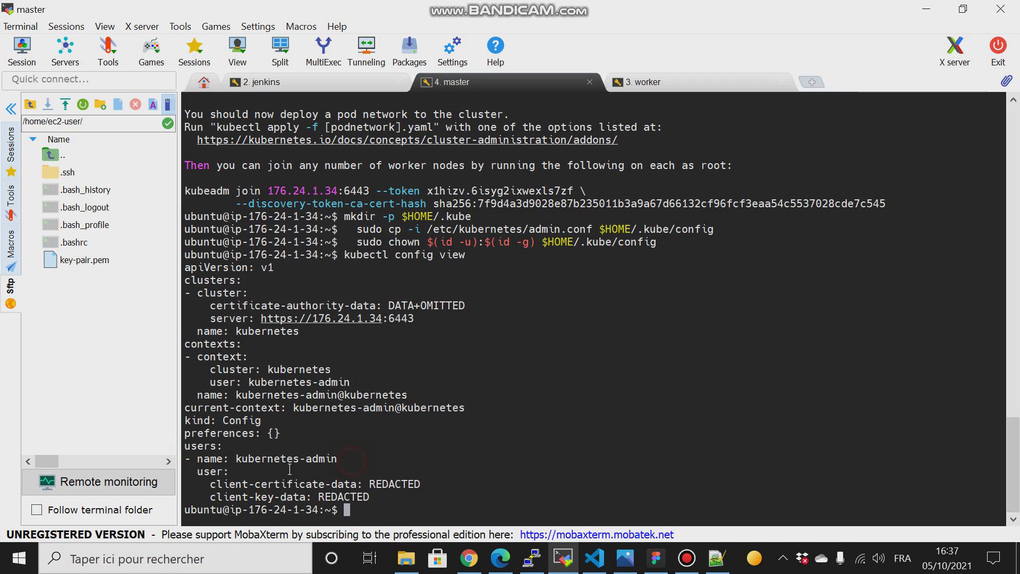
double_click(286, 459)
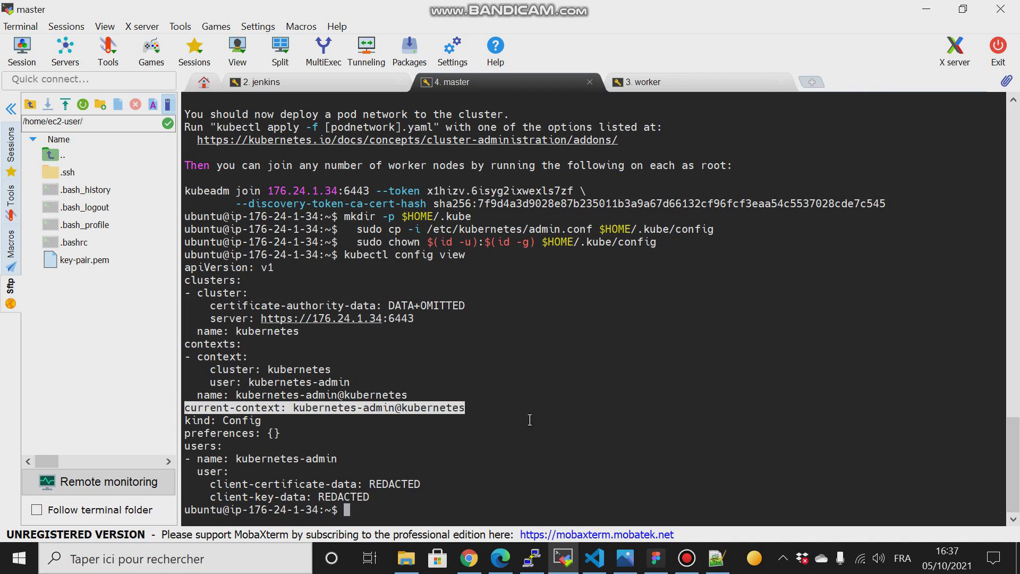
click(393, 514)
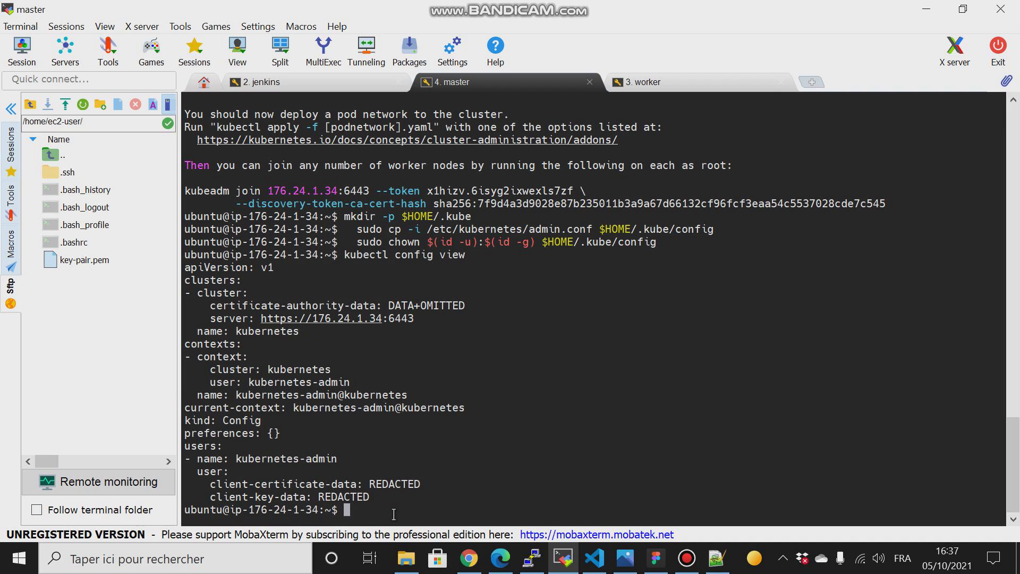
text(k)
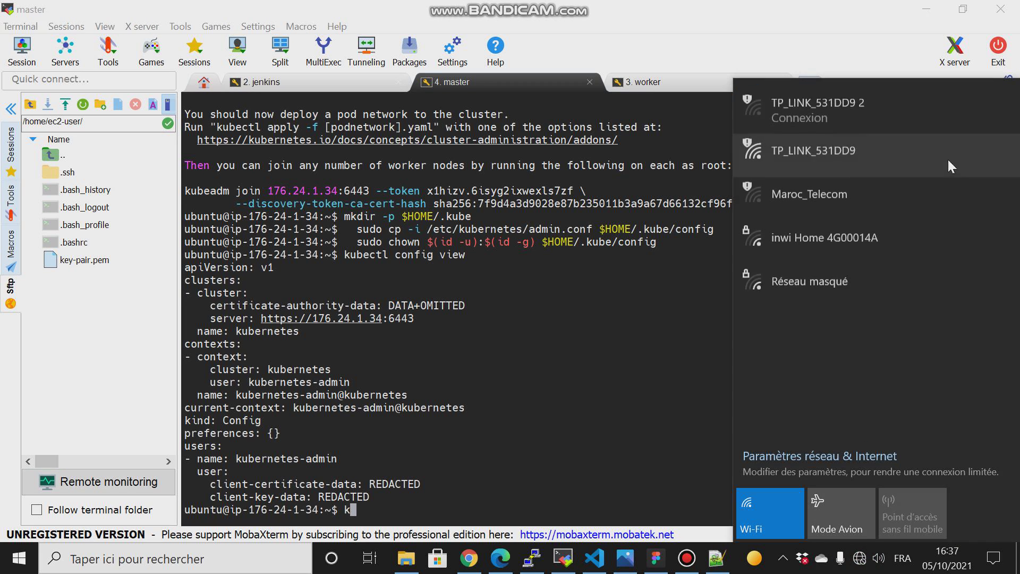
click(832, 151)
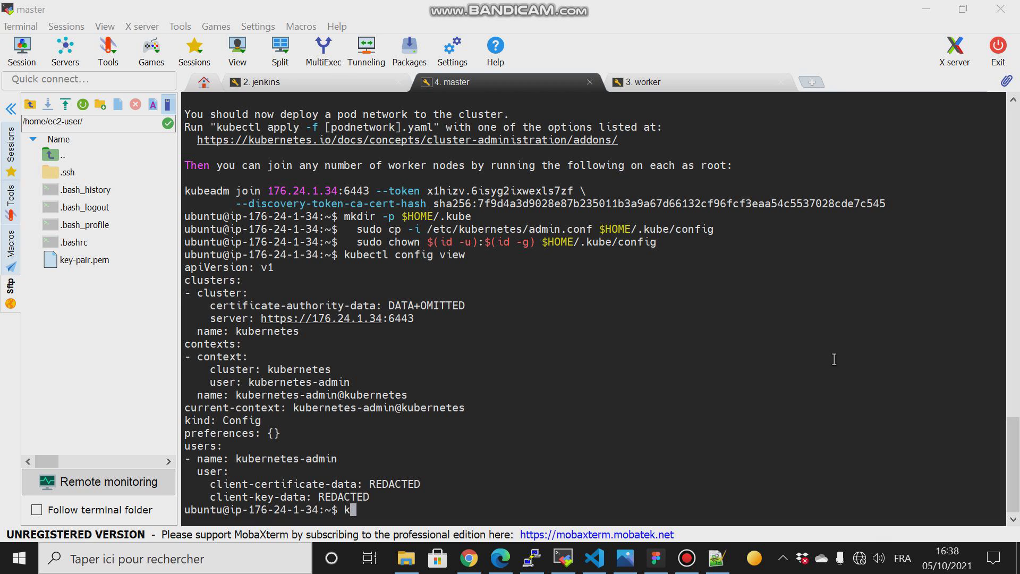
mouse_move(778, 425)
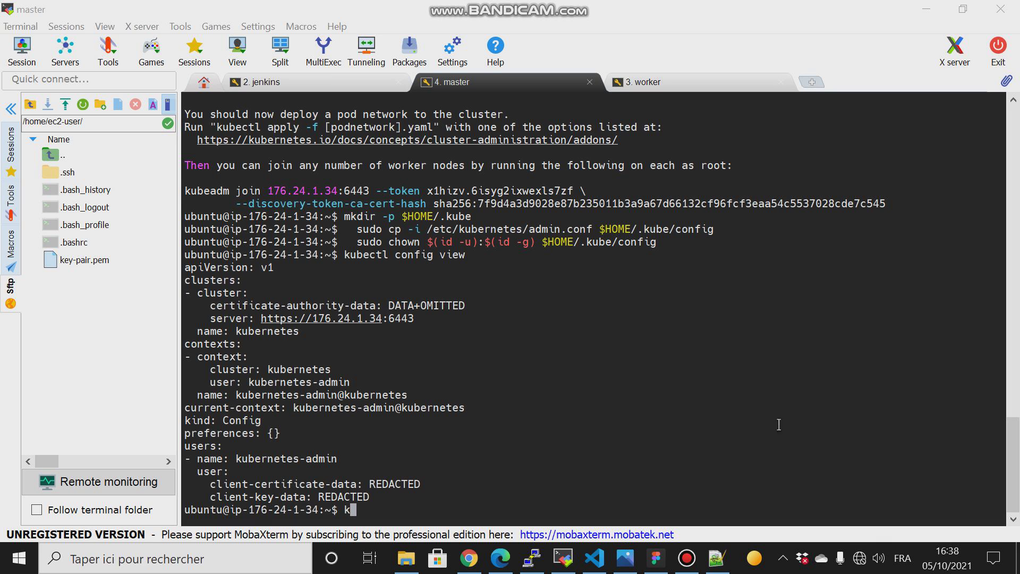
Clear the mistyped kubecthhdh and tab-complete kubectl get at the master prompt.
text(kubecthhdh)
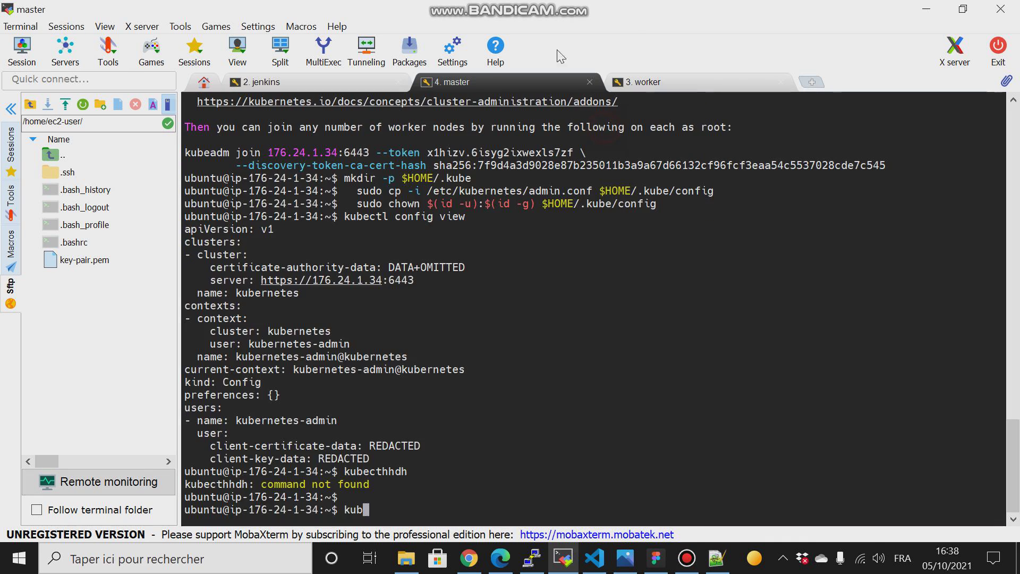
mouse_move(381, 506)
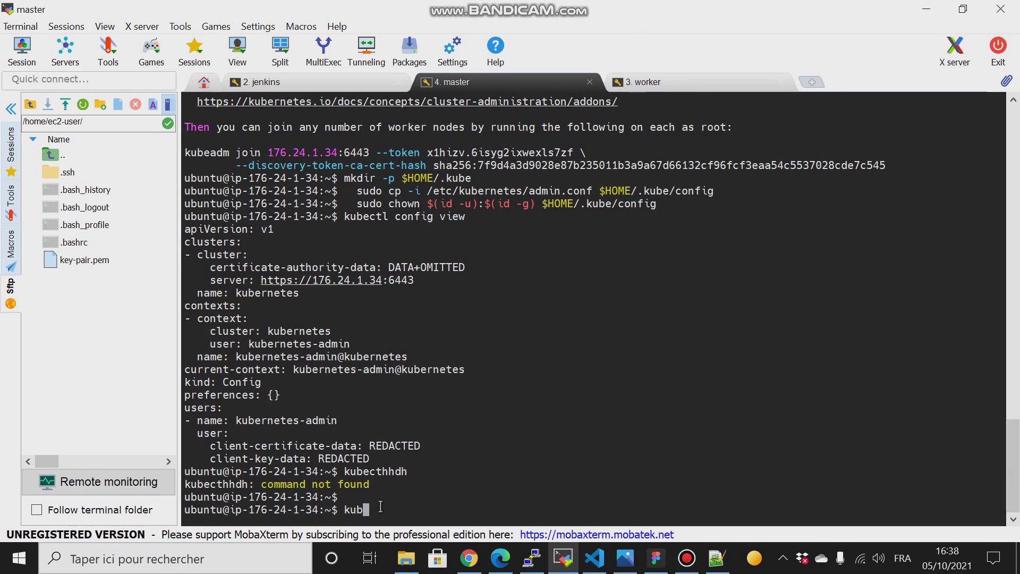
key(BackSpace)
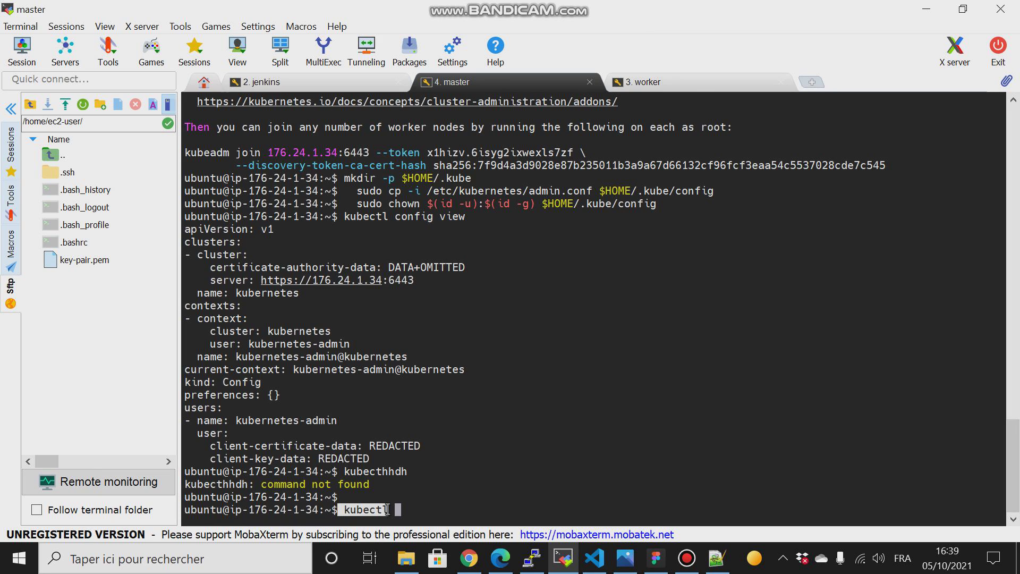
mouse_move(540, 469)
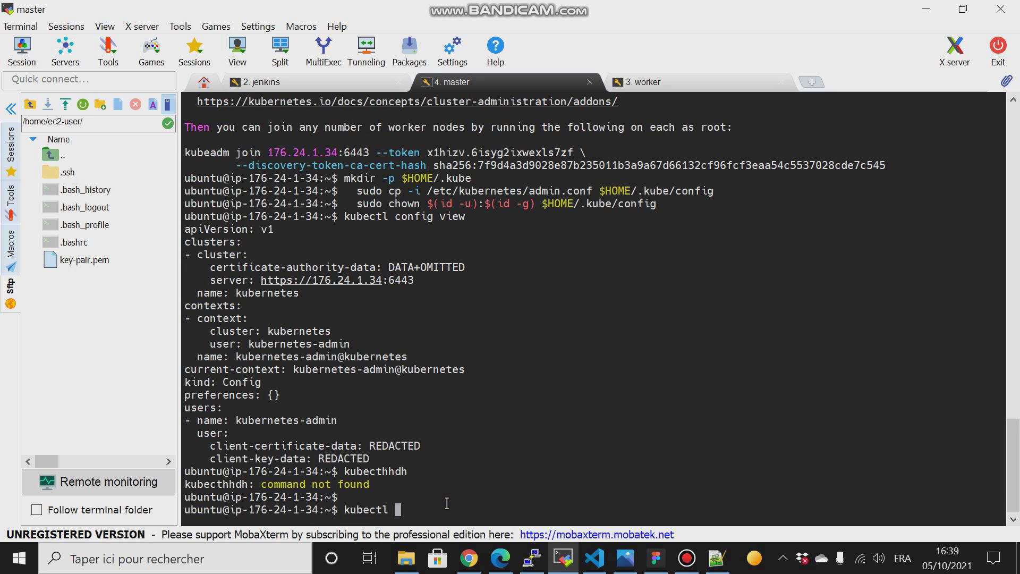
text(get nodes)
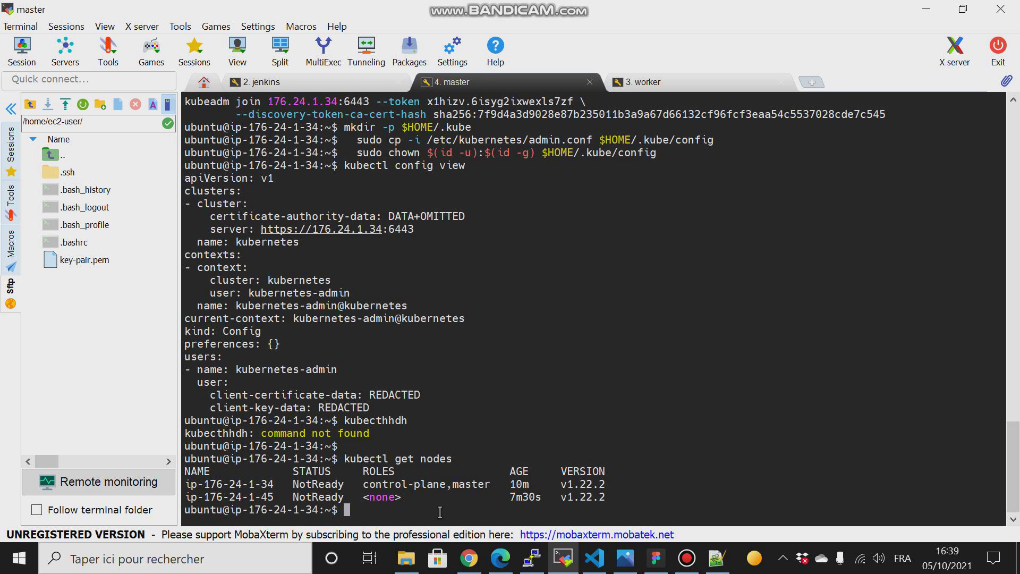
Run kubectl get pods, reporting no resources in the default namespace.
text(kubectl get pods)
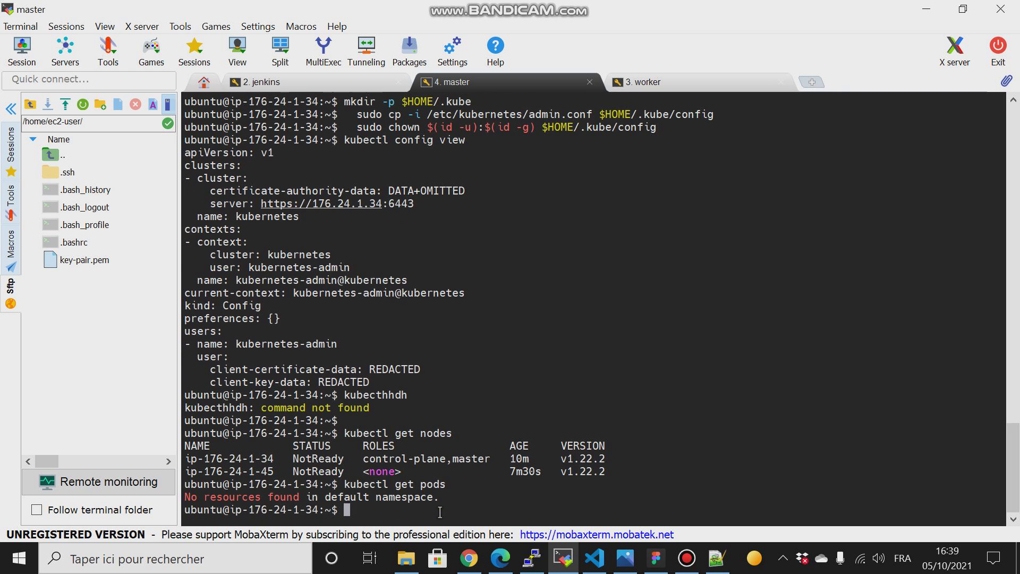
mouse_move(455, 384)
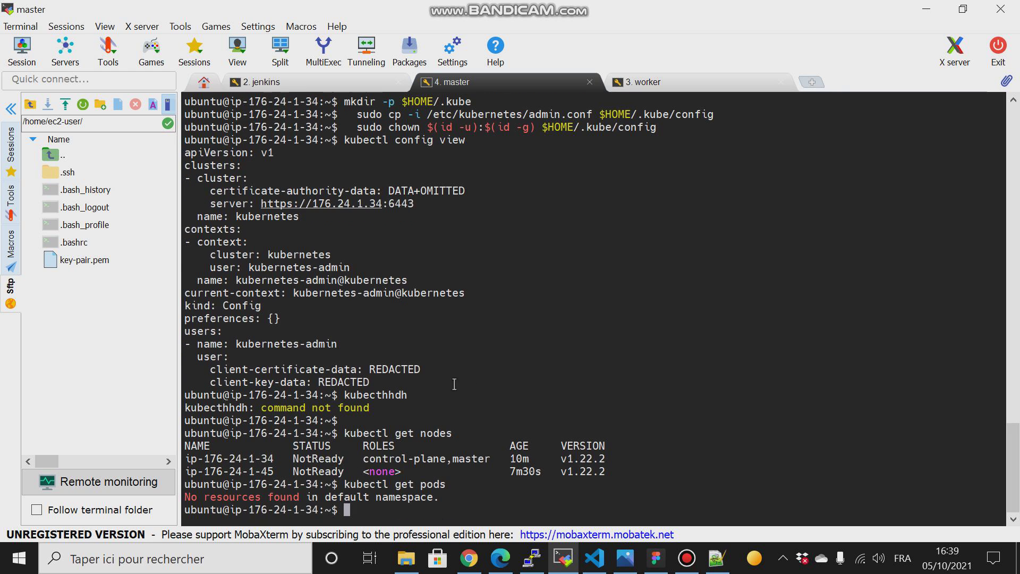
mouse_move(430, 417)
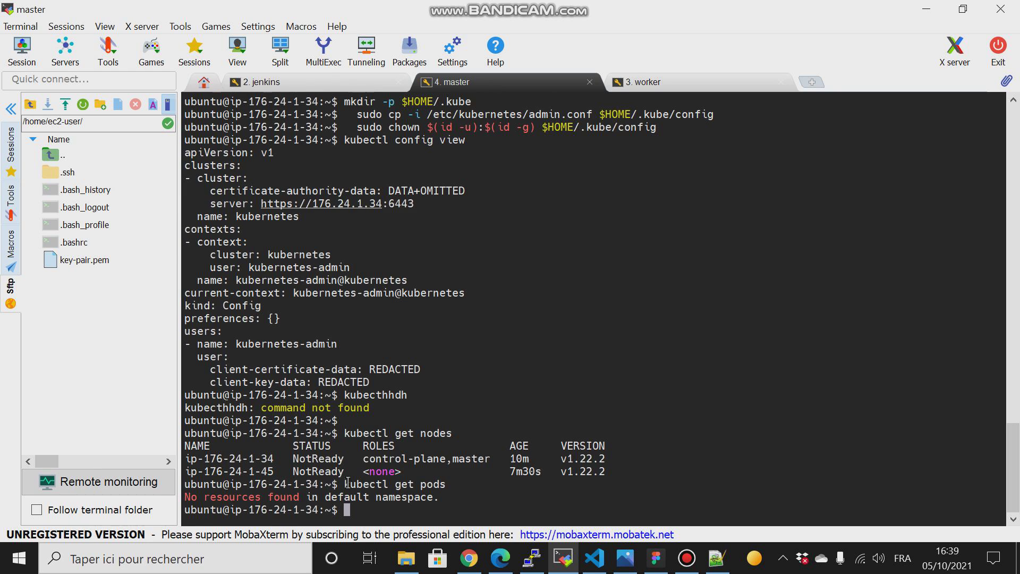
mouse_move(208, 498)
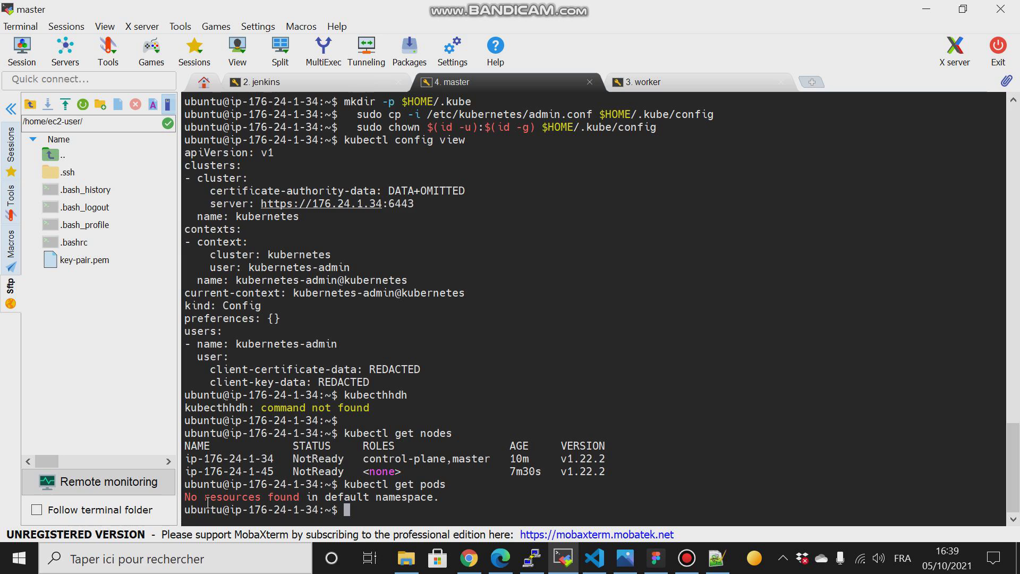
mouse_move(375, 517)
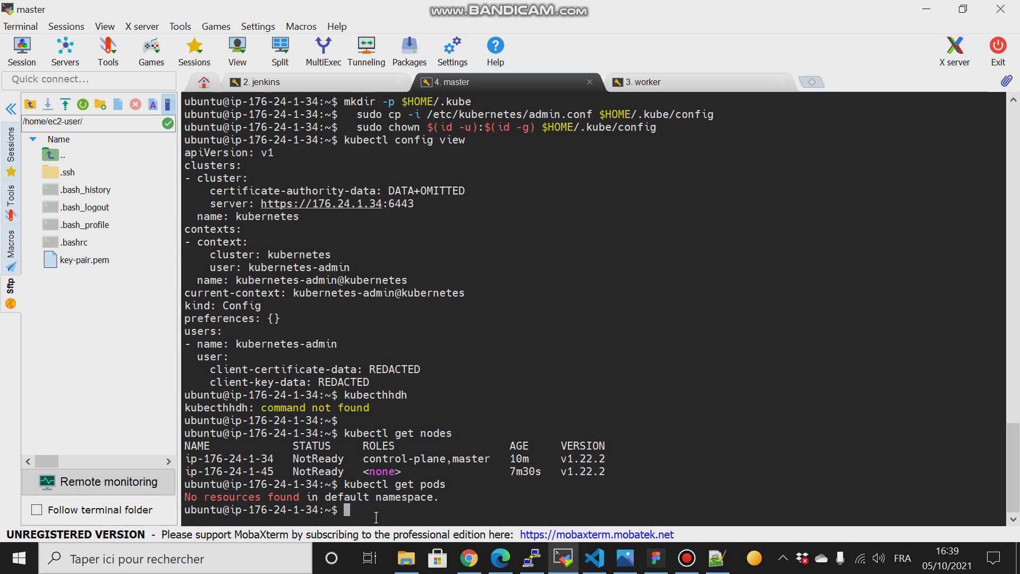